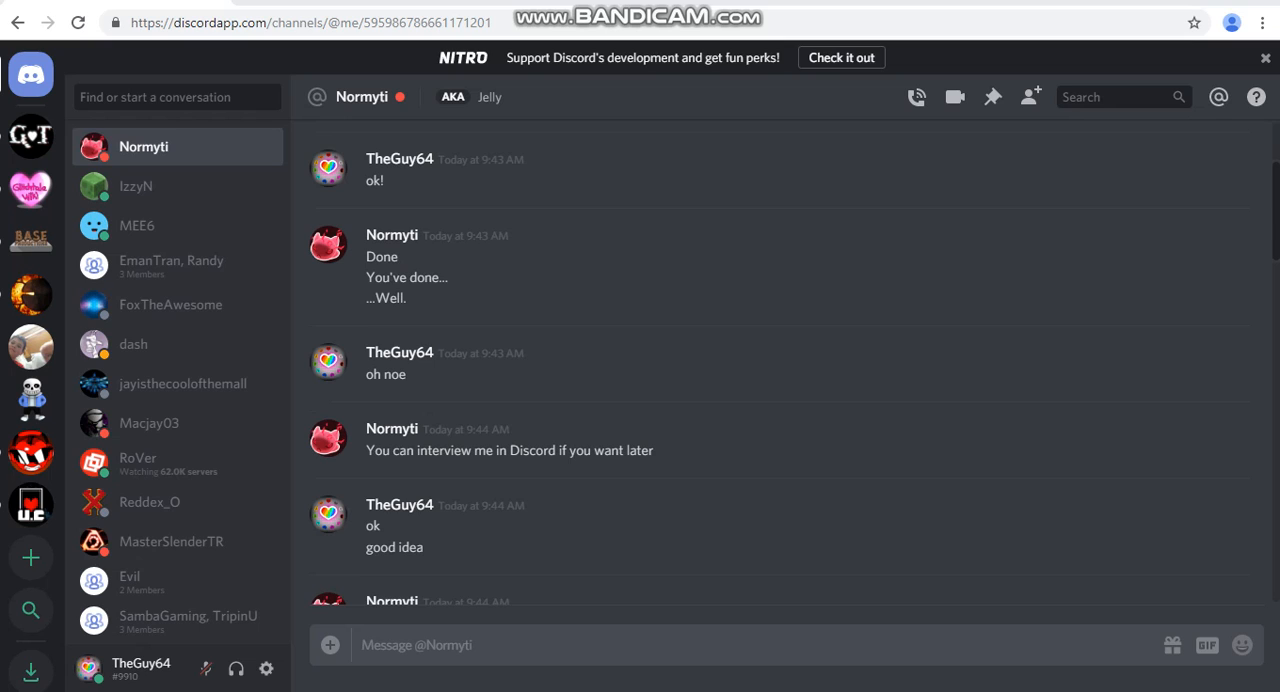
pyautogui.scroll(-3)
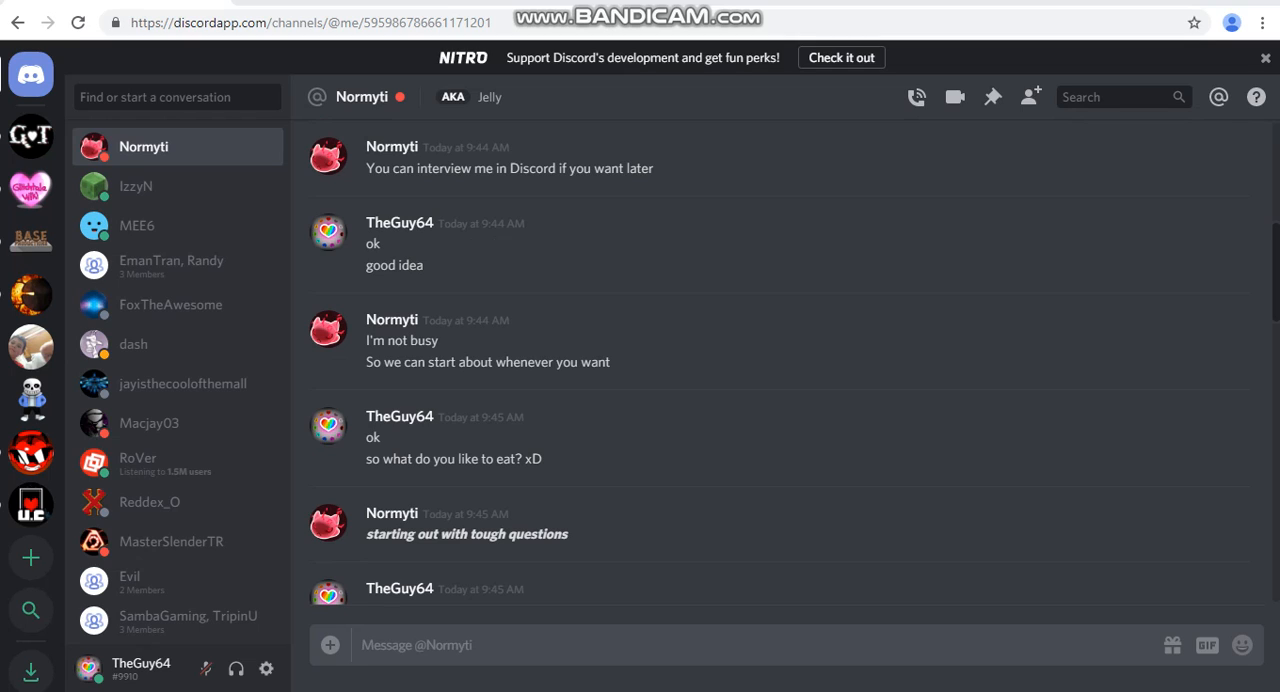
pyautogui.scroll(-3)
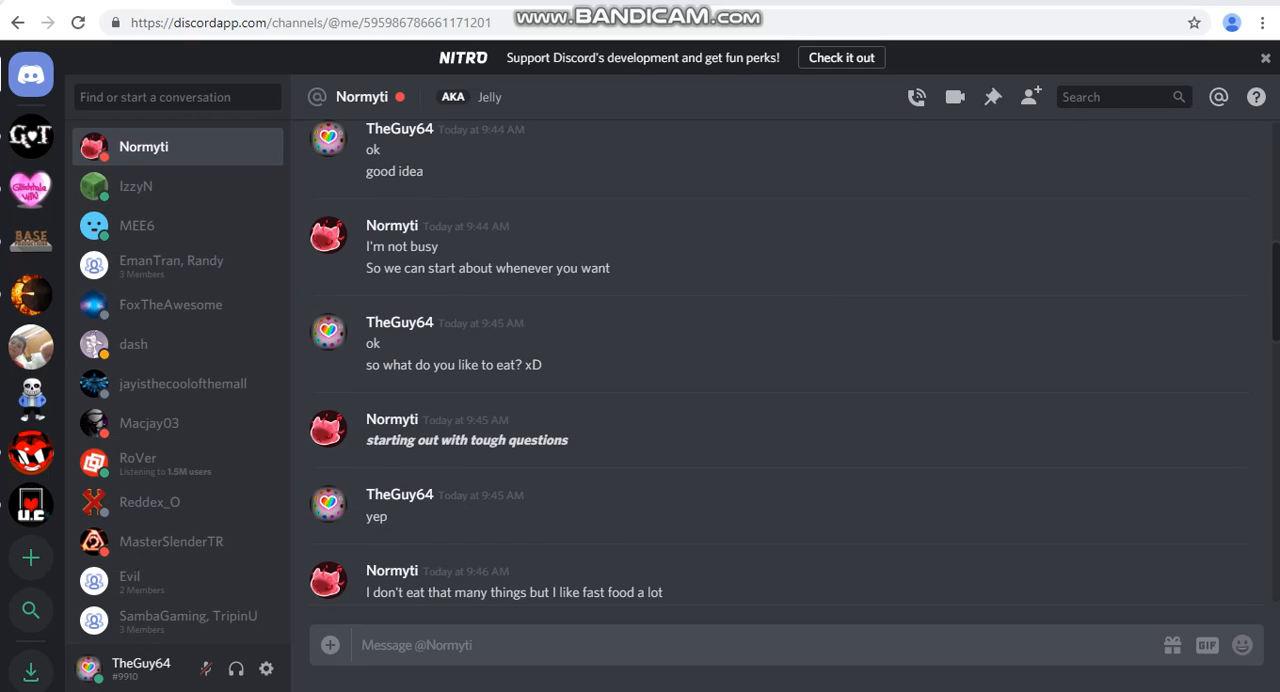
pyautogui.moveTo(366, 364); pyautogui.dragTo(533, 364)
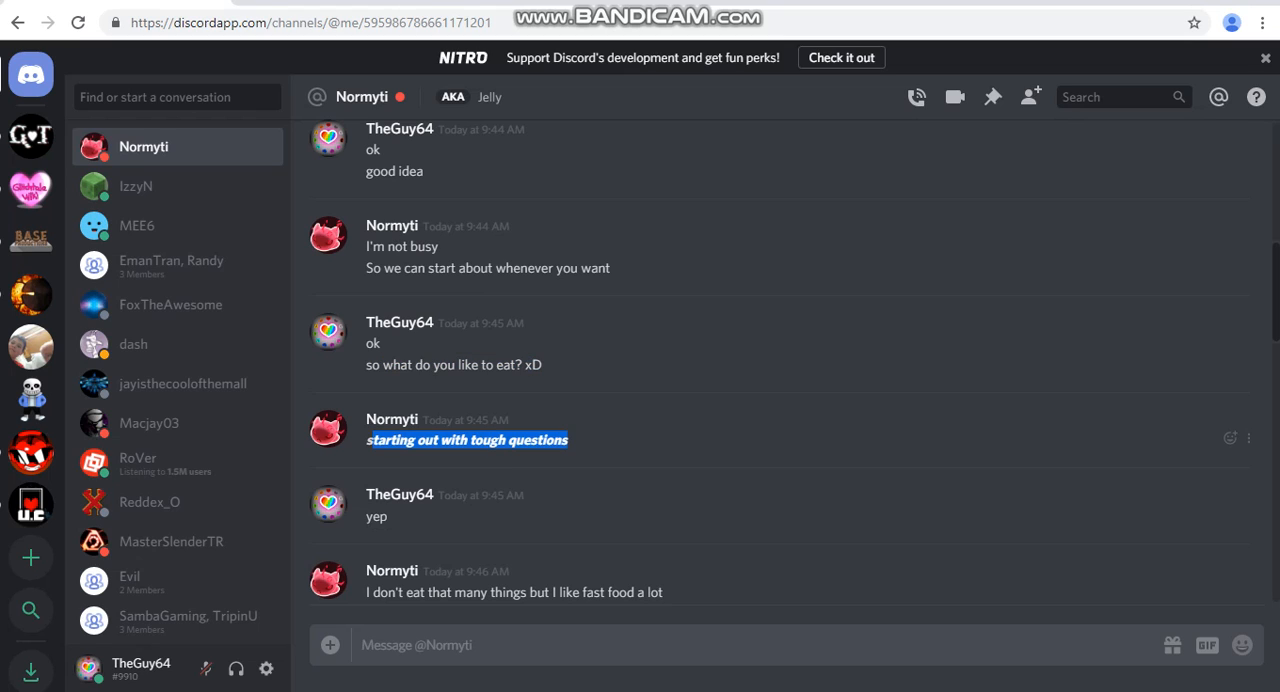
pyautogui.scroll(-3)
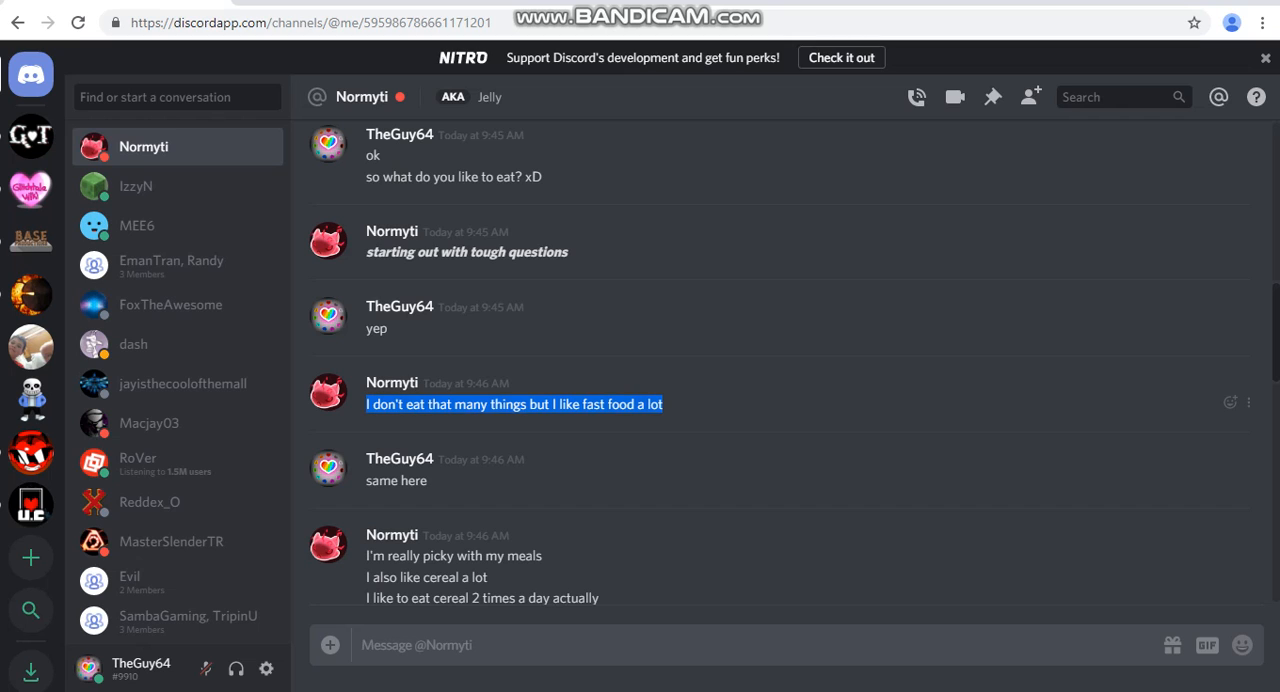
pyautogui.scroll(-3)
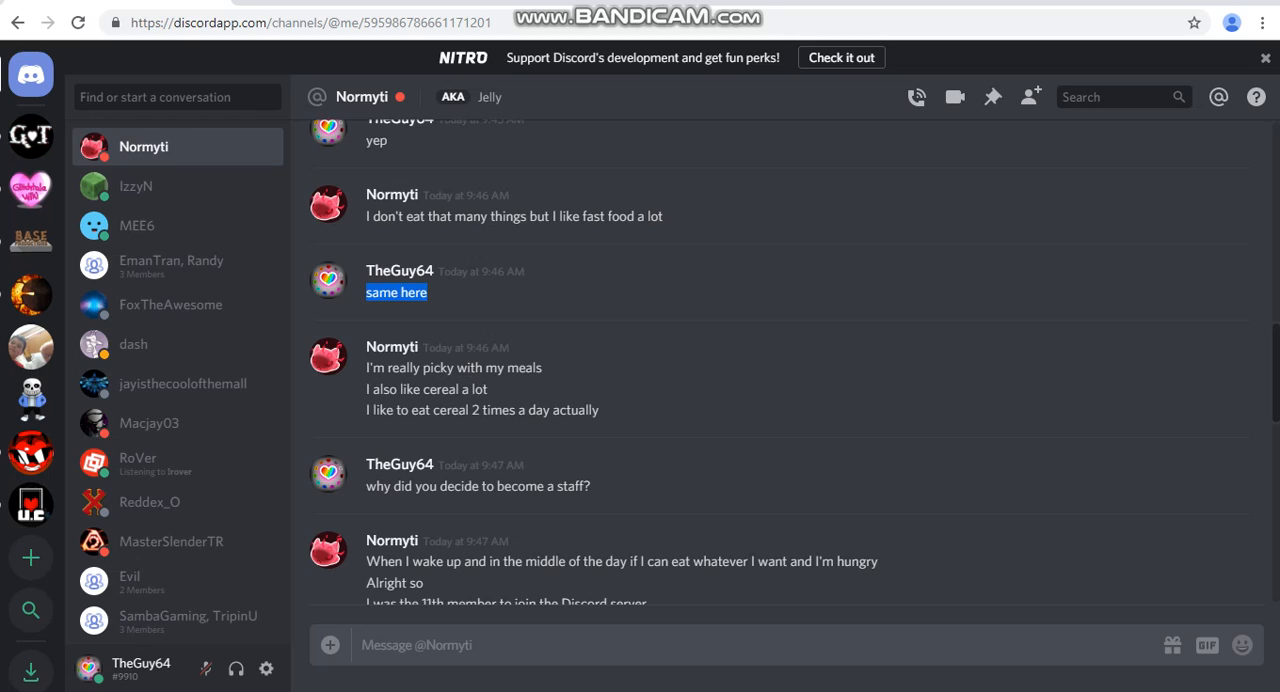
pyautogui.moveTo(366, 367); pyautogui.dragTo(600, 410)
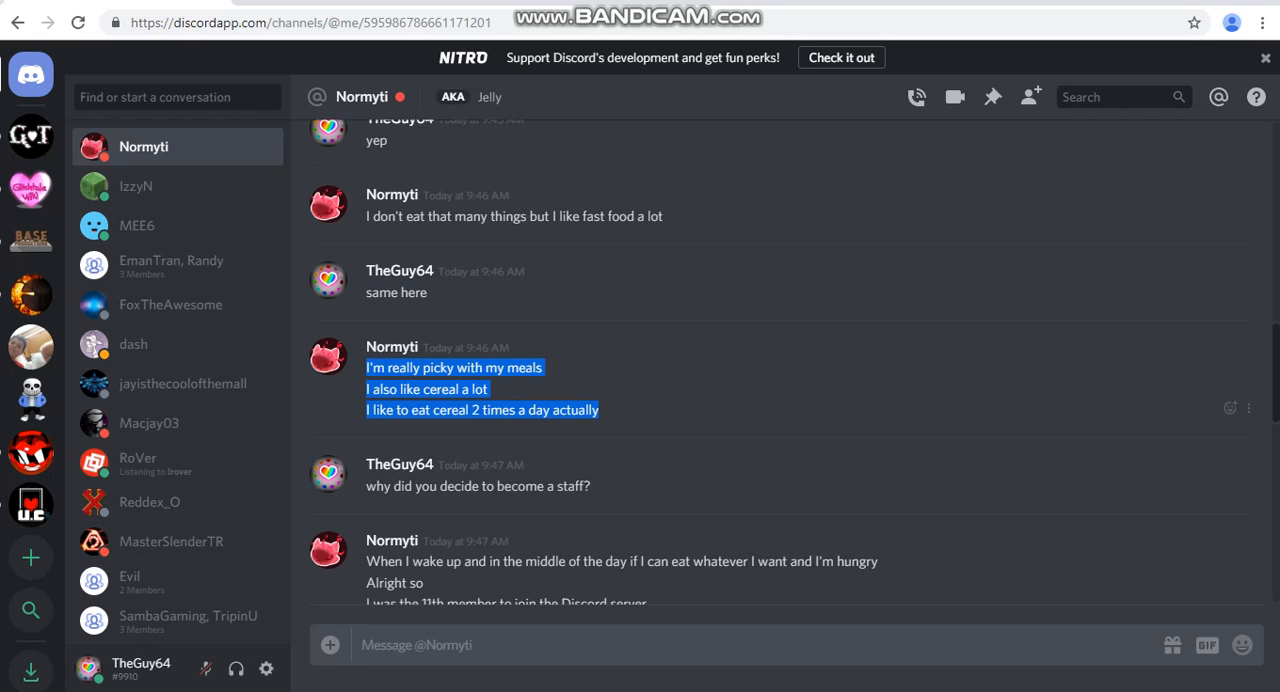
pyautogui.scroll(-3)
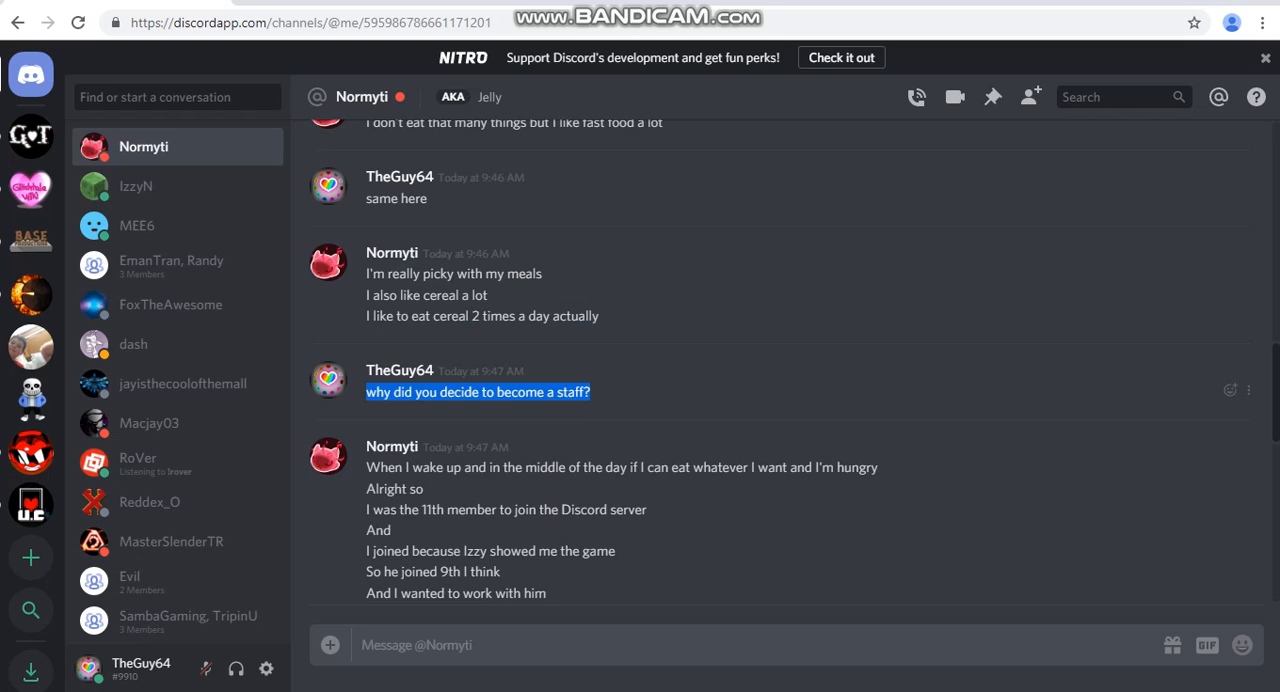
pyautogui.scroll(-3)
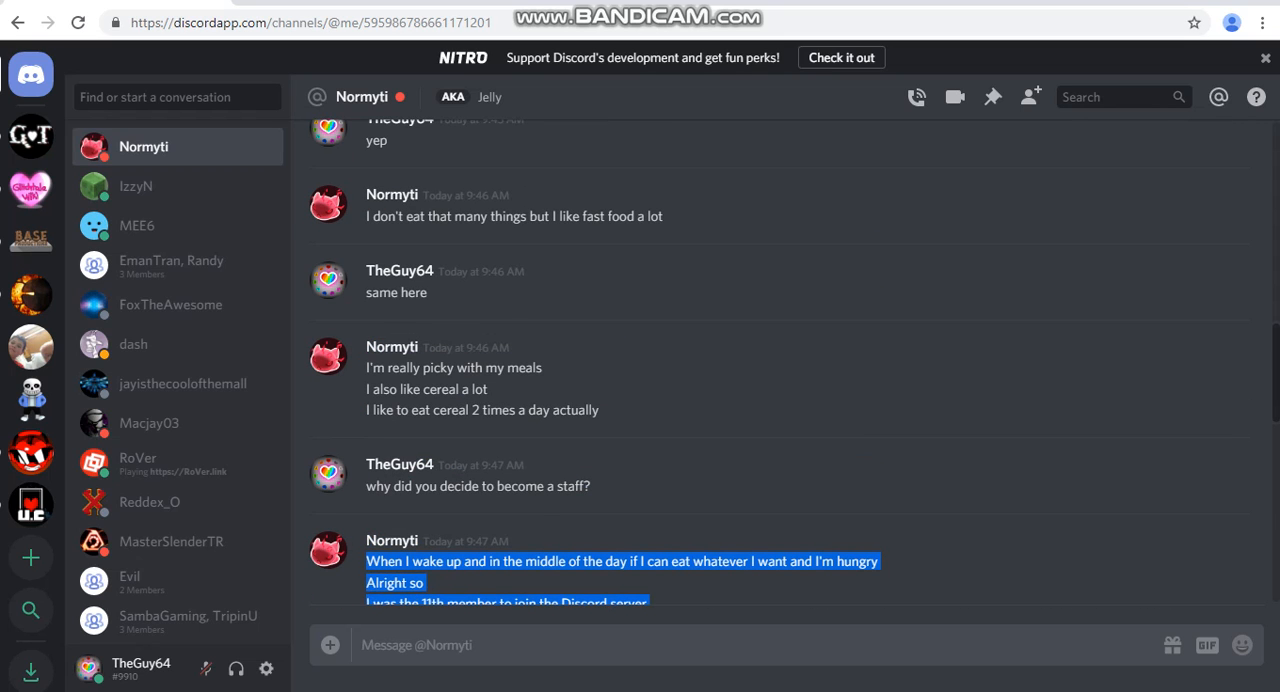
pyautogui.scroll(-3)
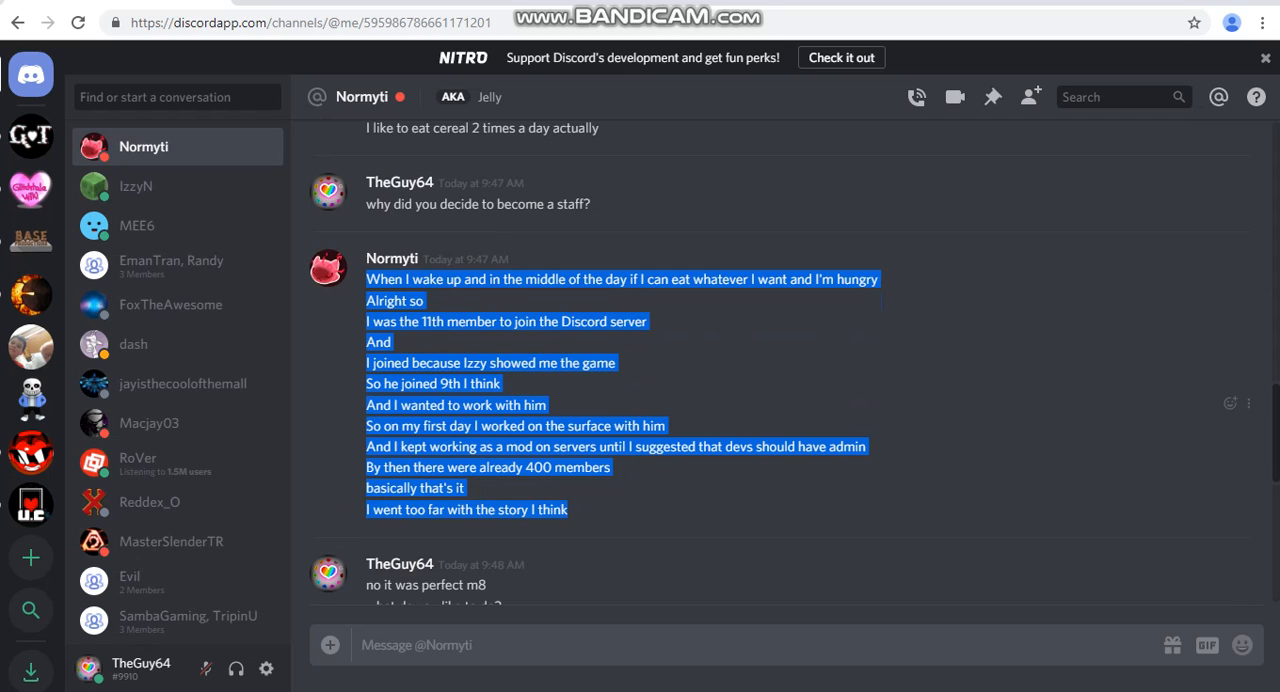
pyautogui.scroll(-3)
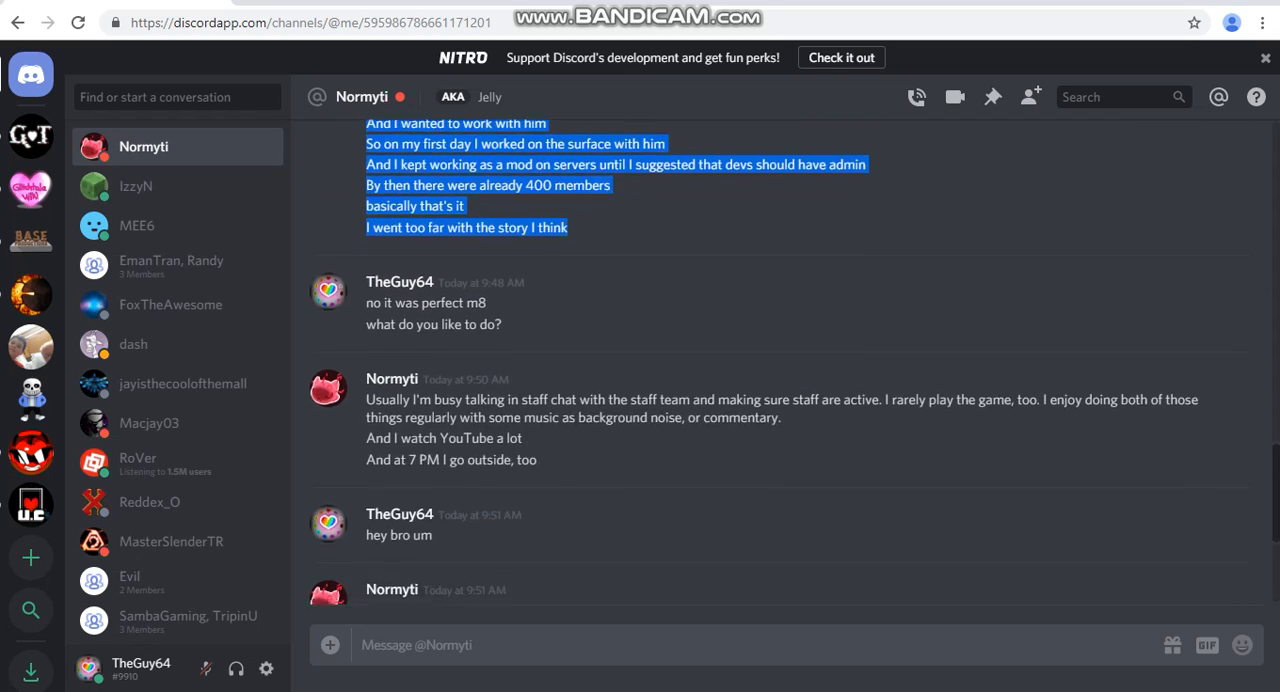
pyautogui.scroll(-3)
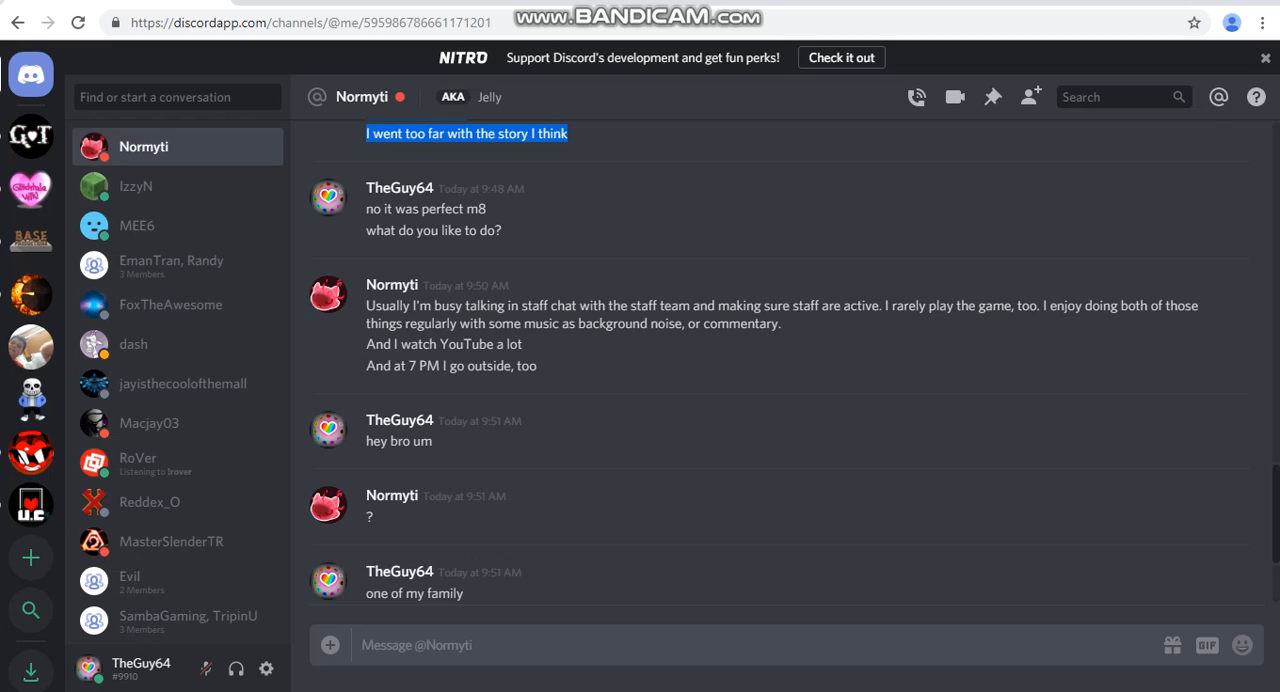
pyautogui.scroll(-3)
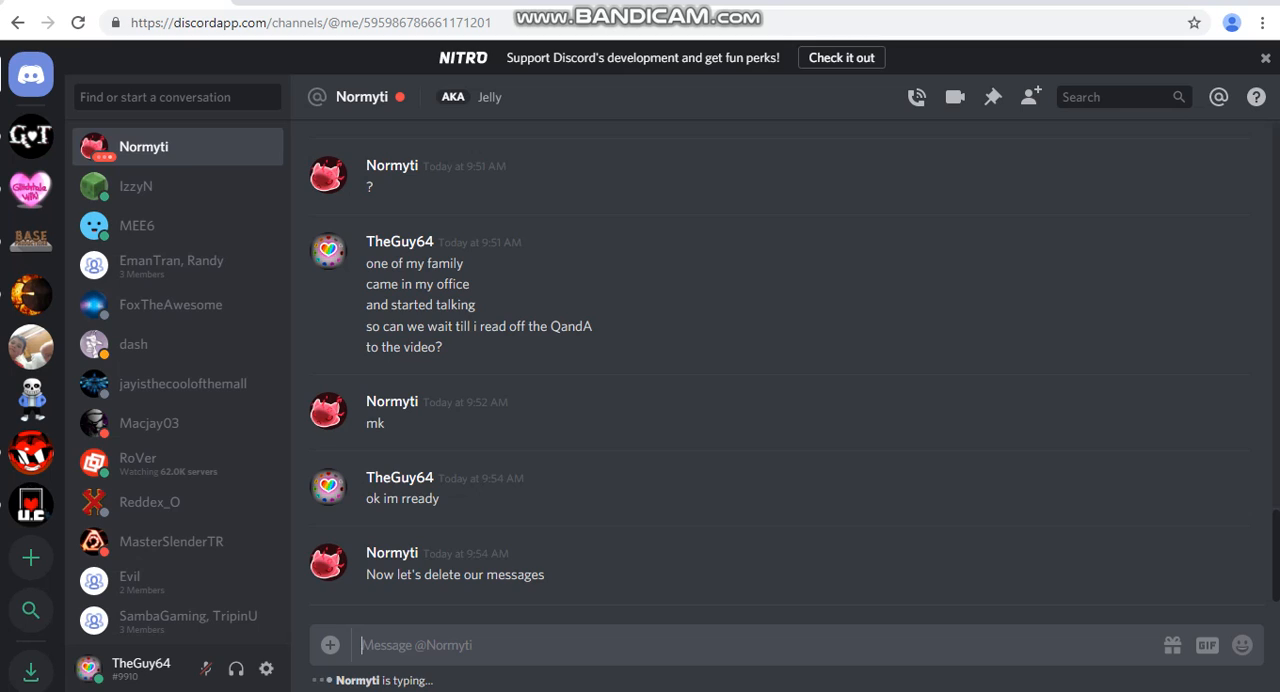
# Step: Send the reply 'nah they can see it' and switch to the server
pyautogui.write('nah they can see i')
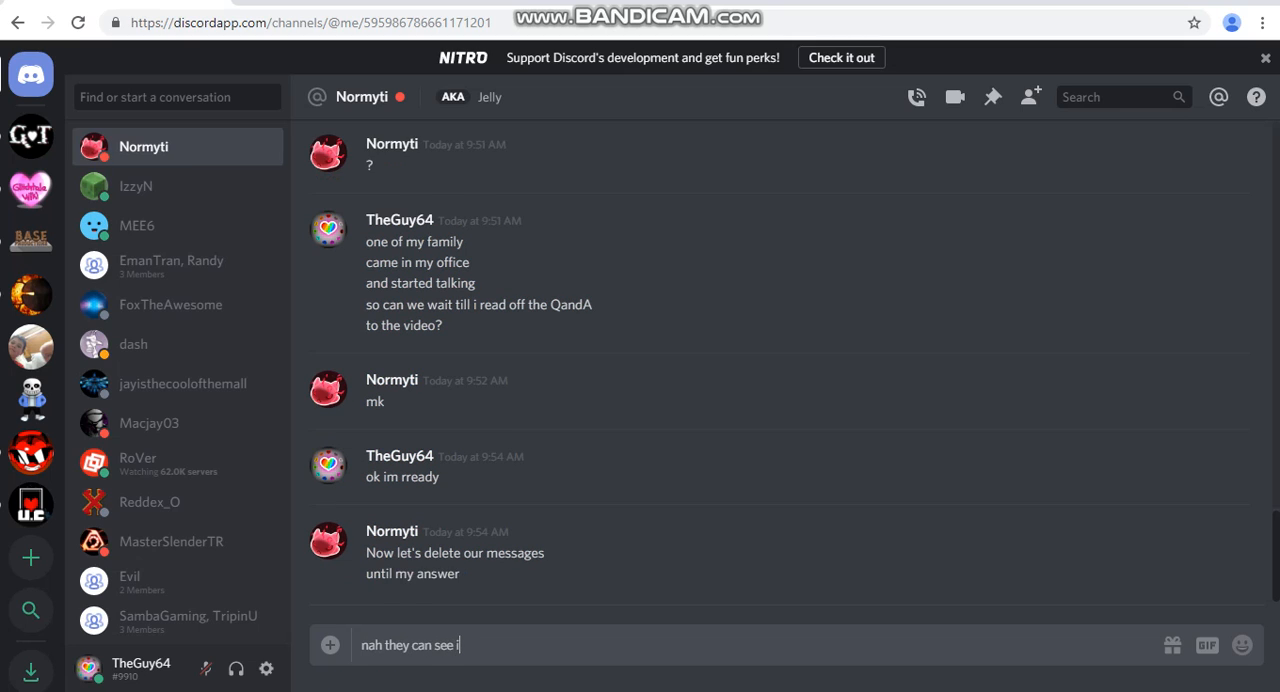
pyautogui.press('enter')
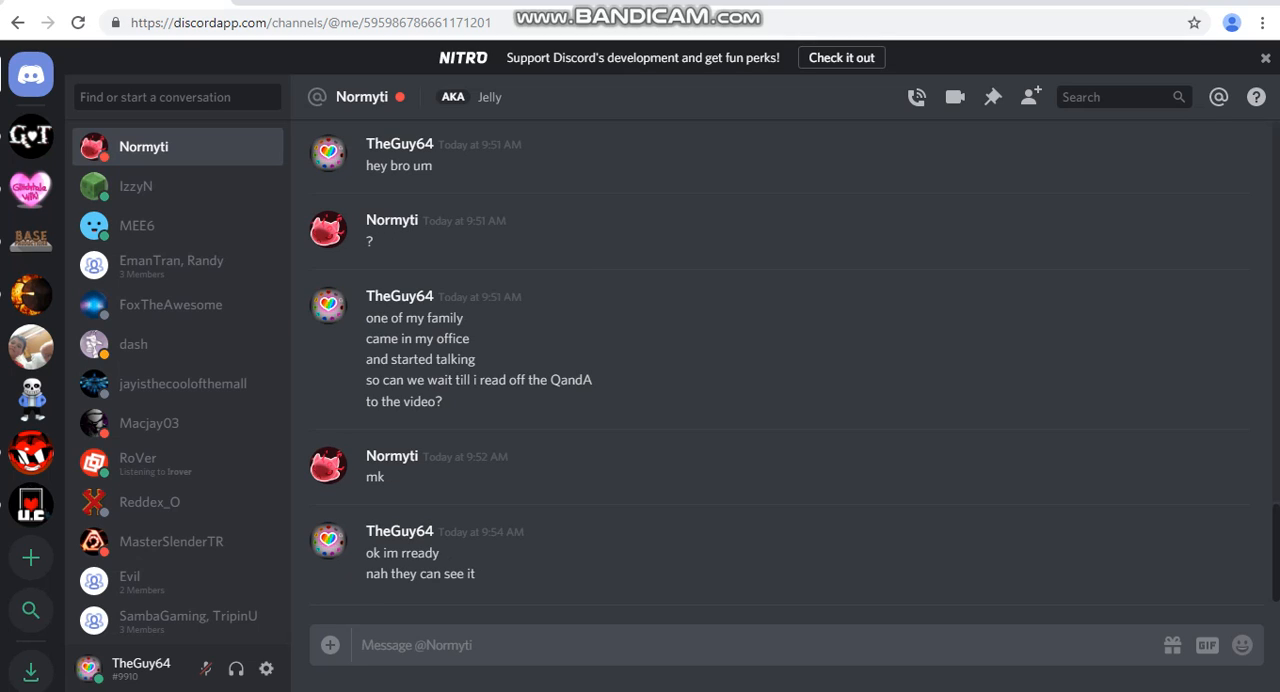
pyautogui.click(416, 644)
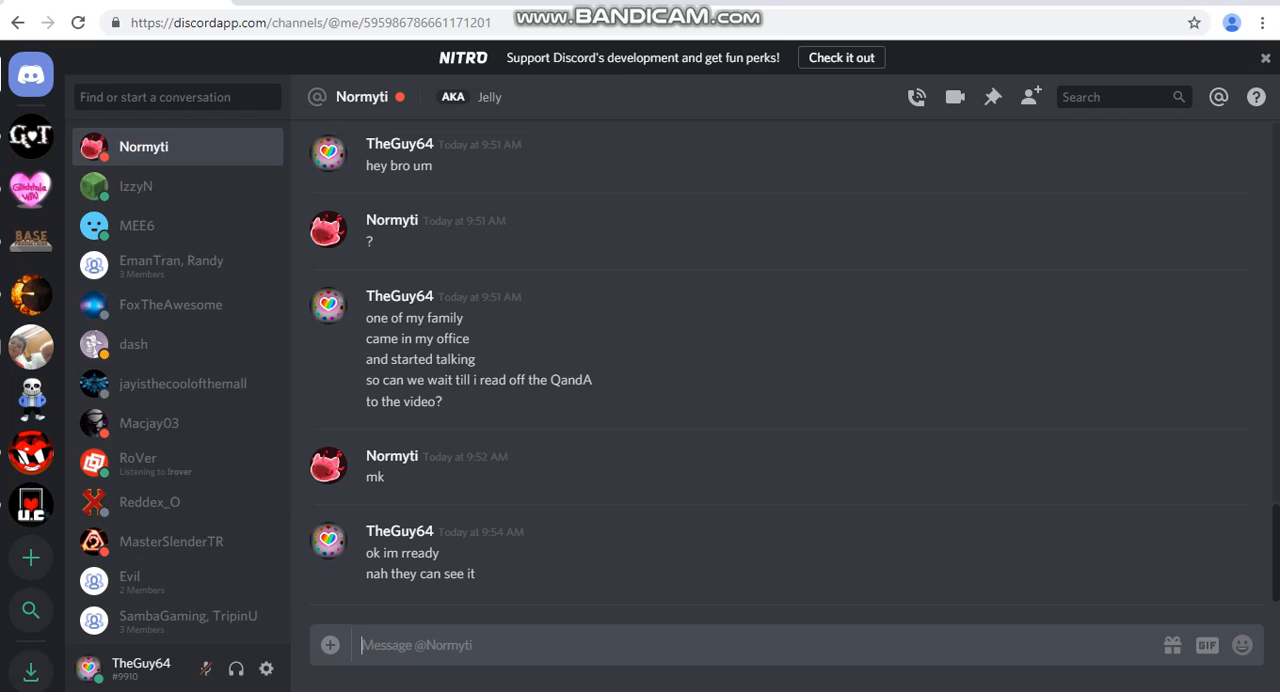
pyautogui.click(30, 137)
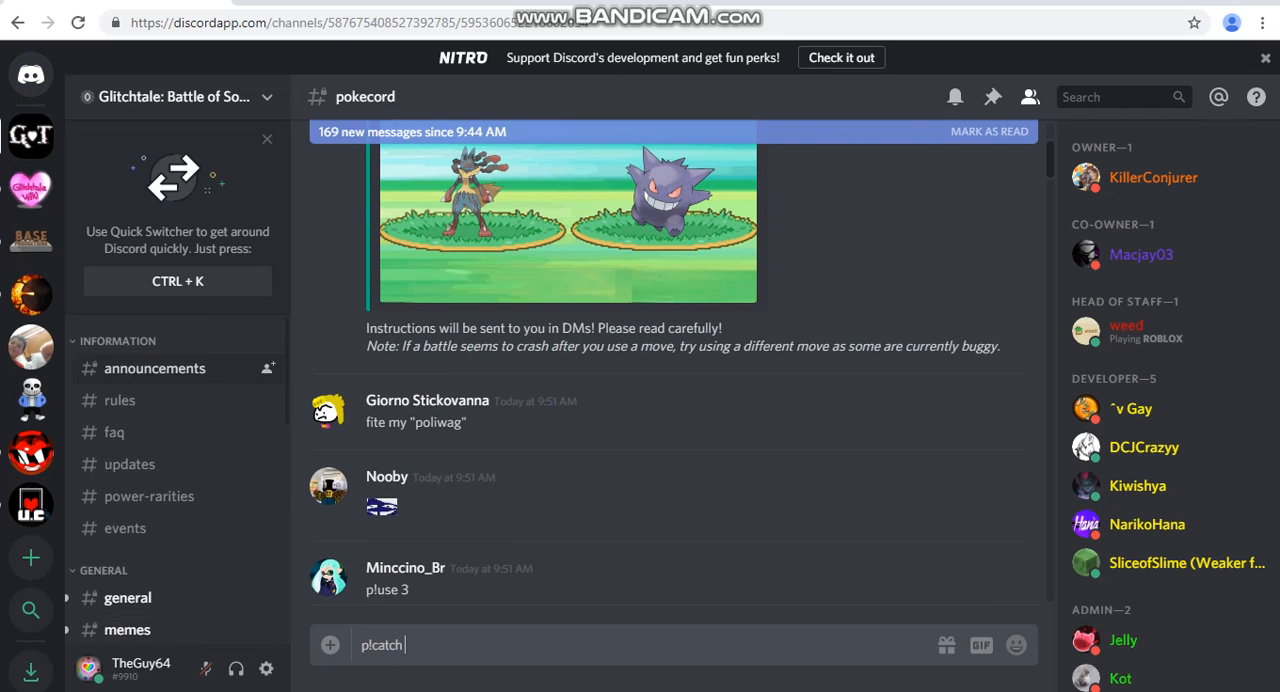
# Step: Open the general channel and post the interview-question message in capitals
pyautogui.click(127, 597)
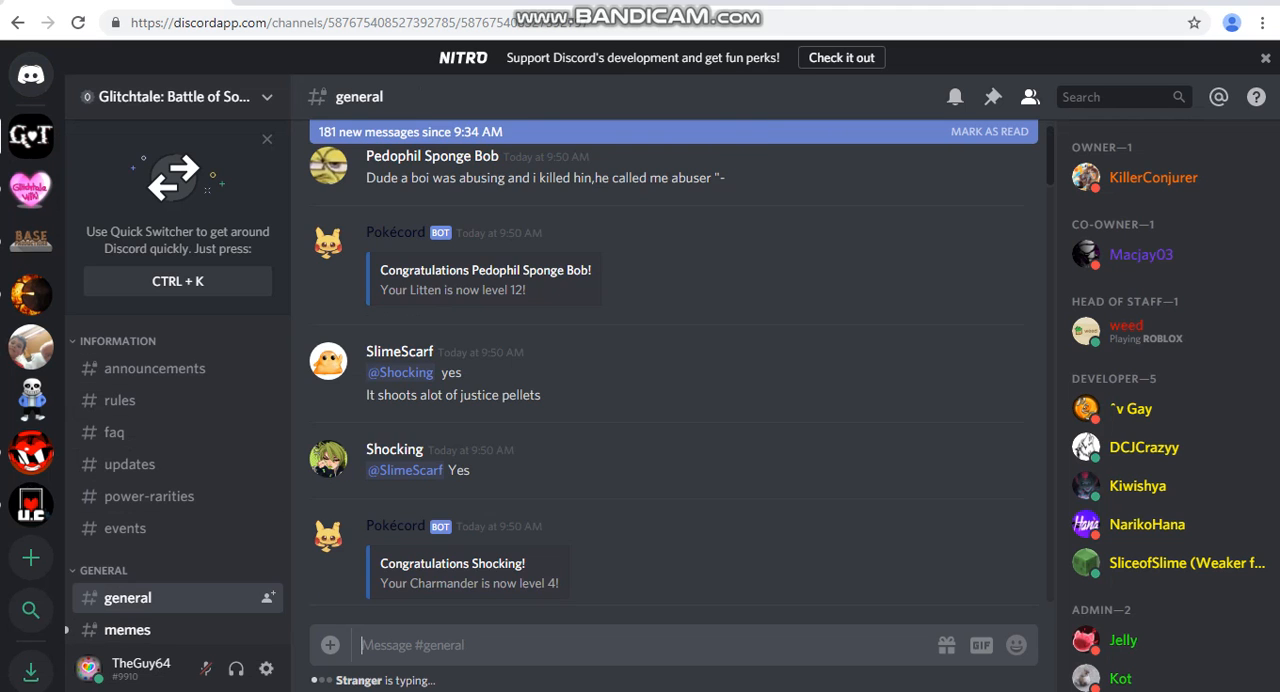
pyautogui.scroll(-3)
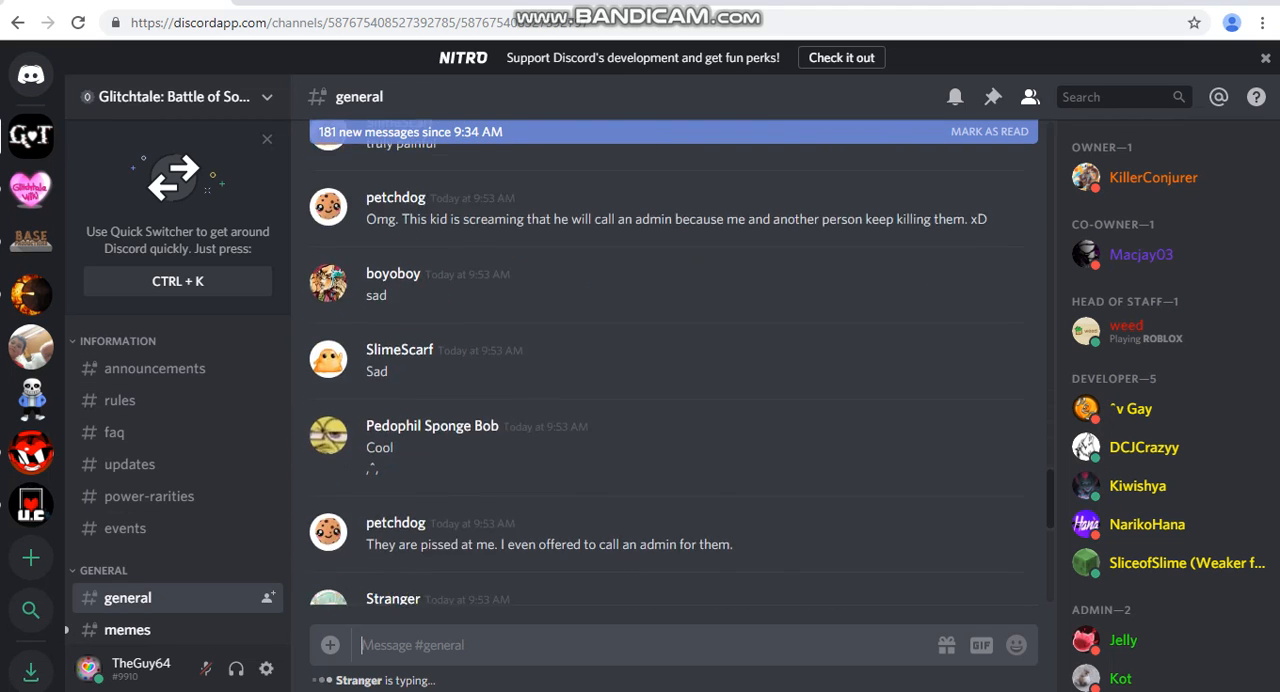
pyautogui.scroll(-3)
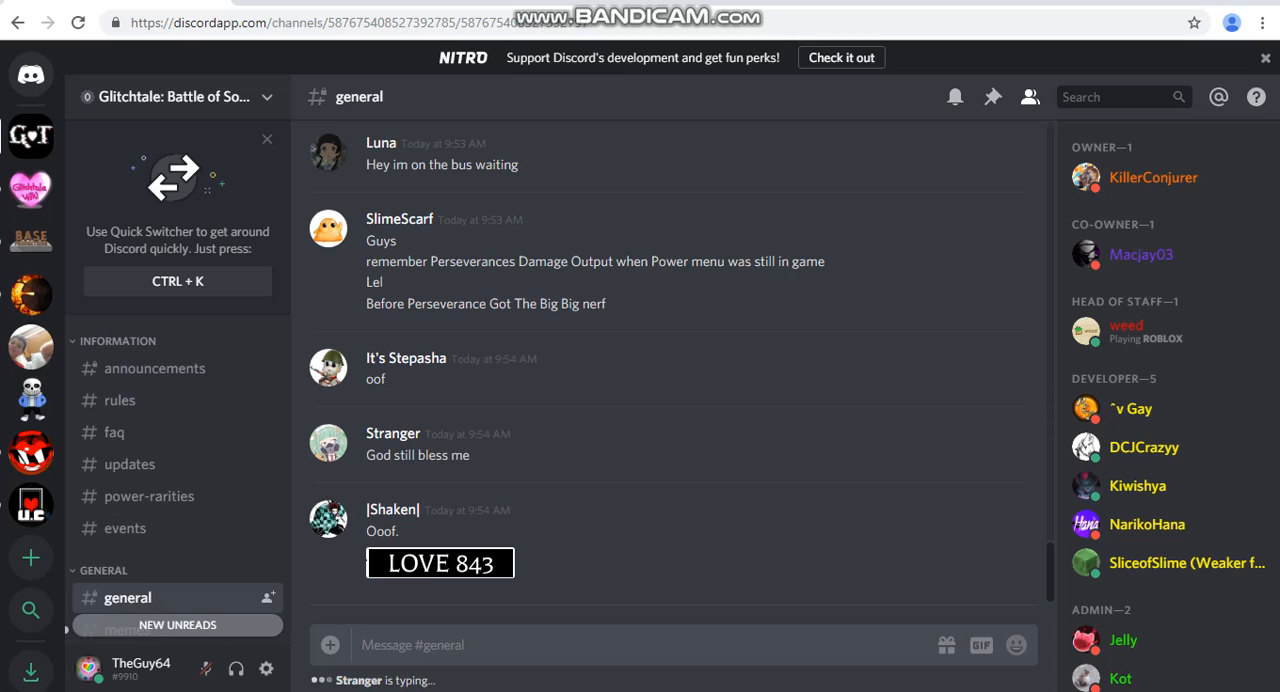
pyautogui.write('WHAT SHOULD I ASK NORMY INSIDE OF AA')
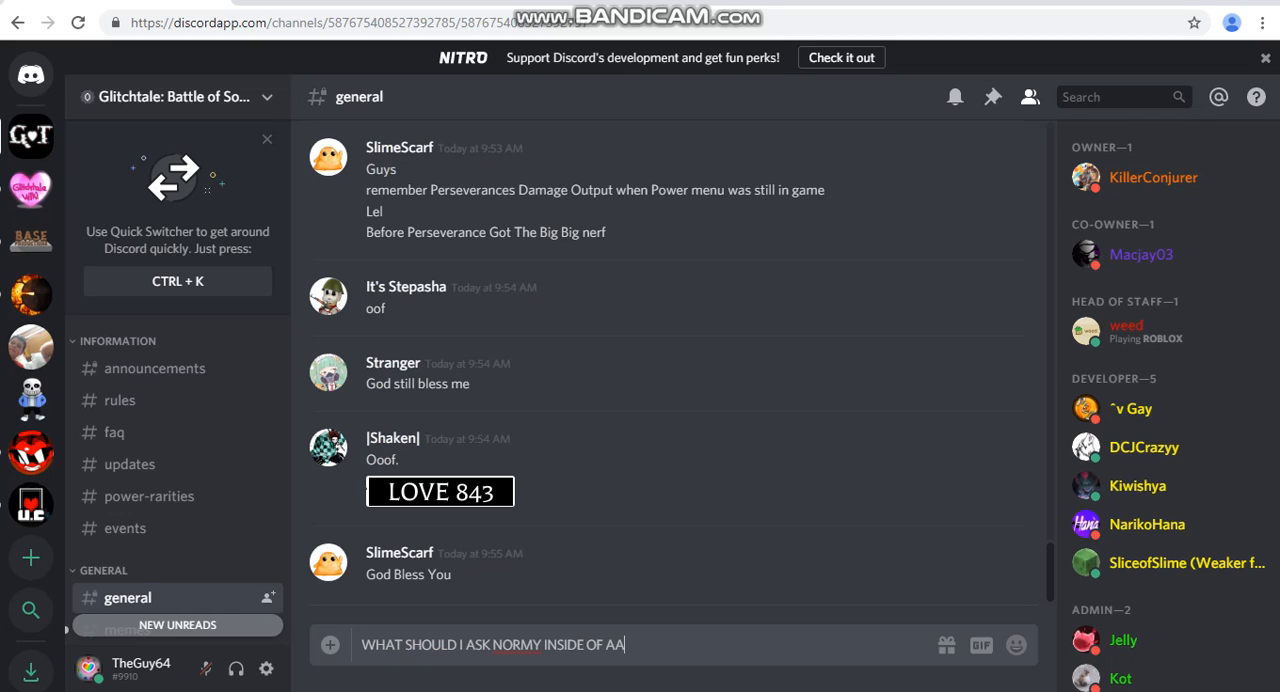
pyautogui.write('N INTER')
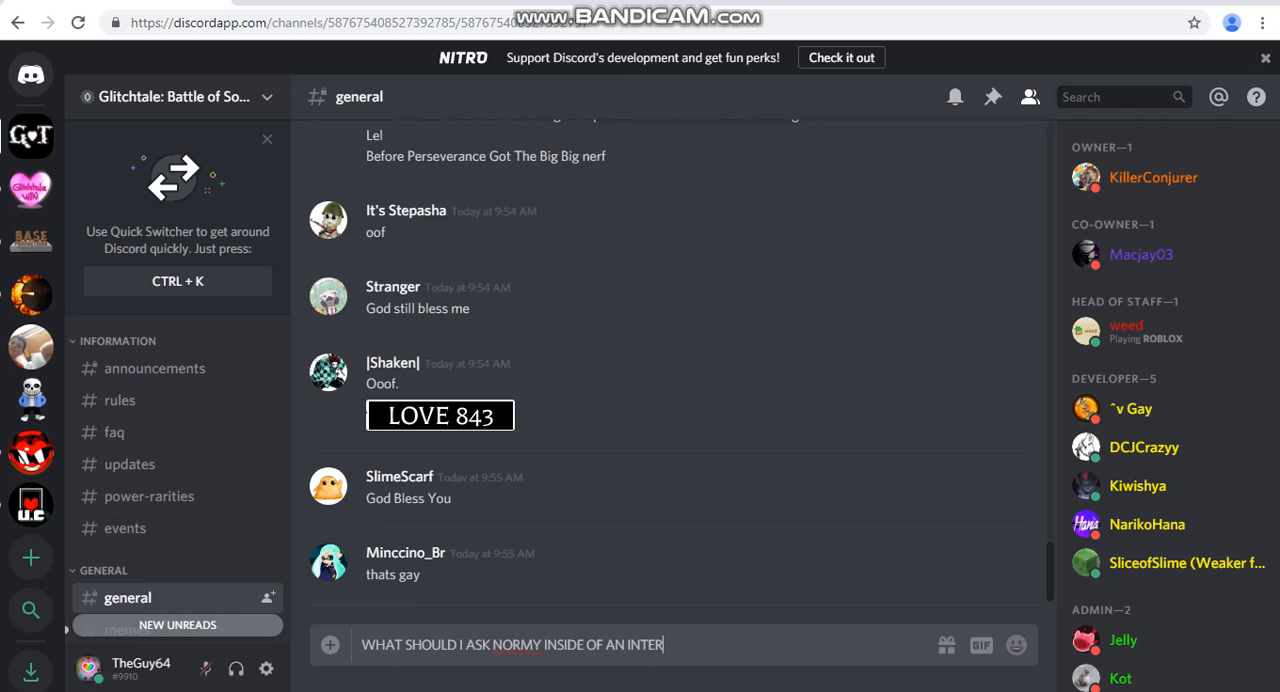
pyautogui.write('VIEW')
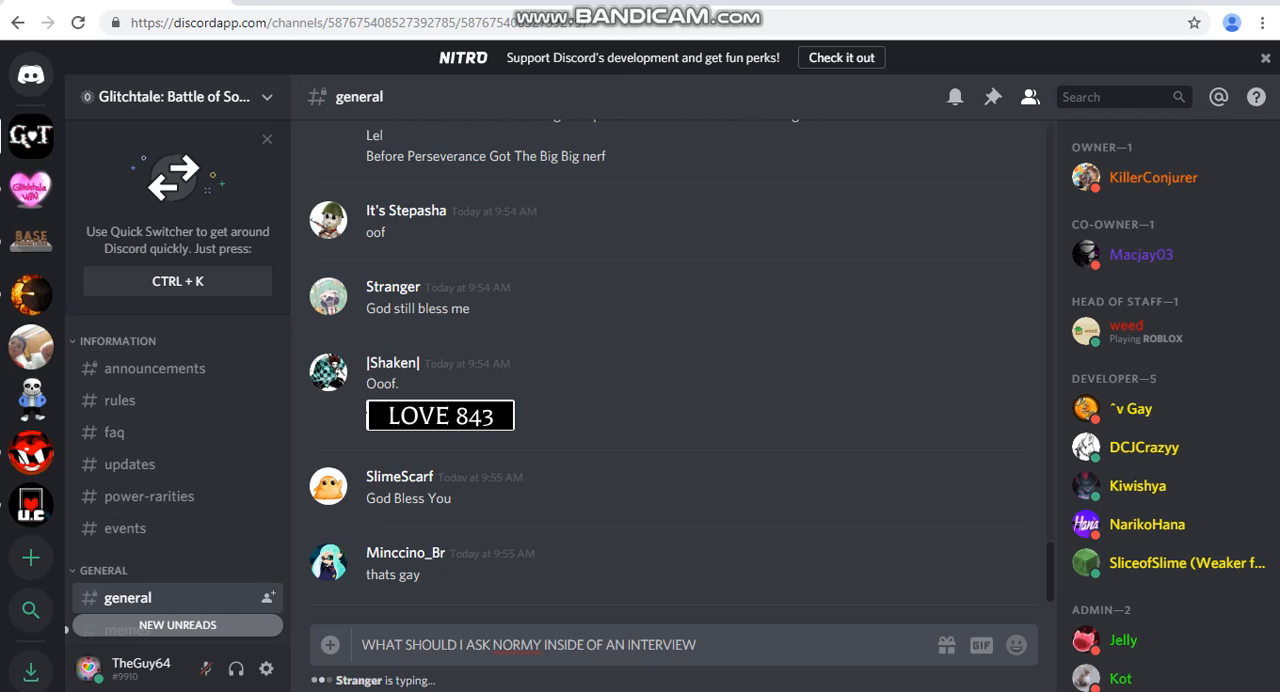
pyautogui.press('enter')
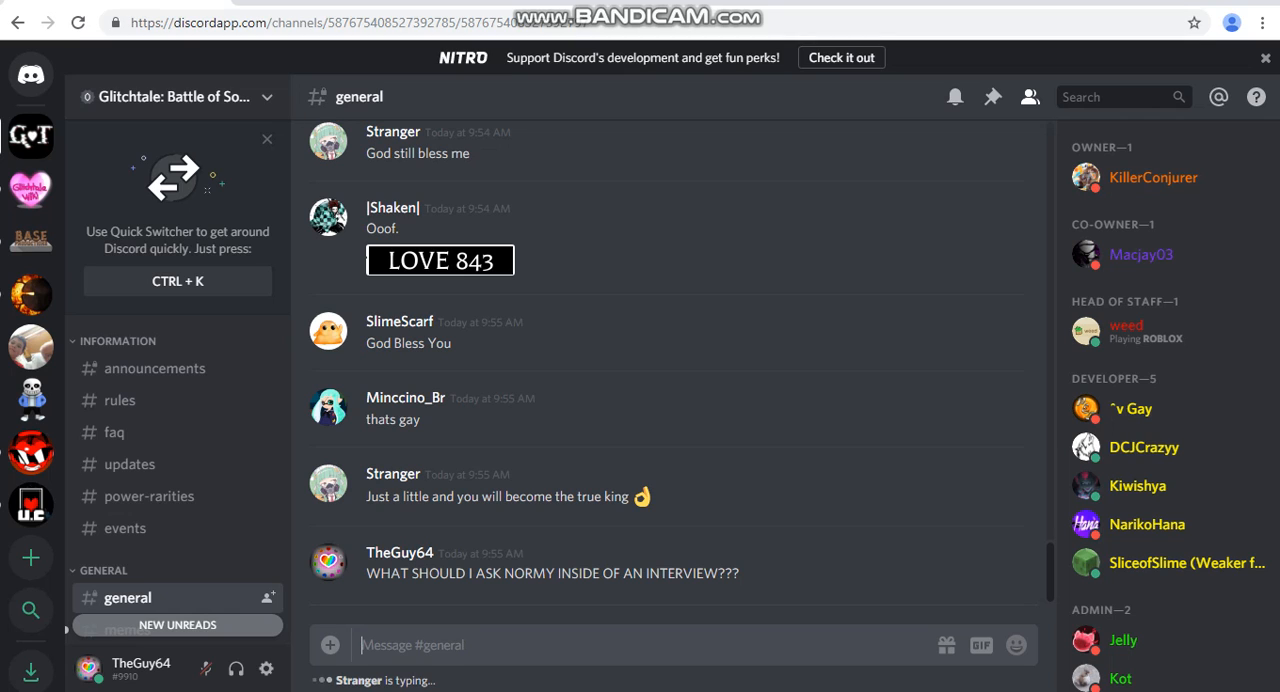
# Step: Scroll to the newest messages and type the reply 'adoption'
pyautogui.scroll(-3)
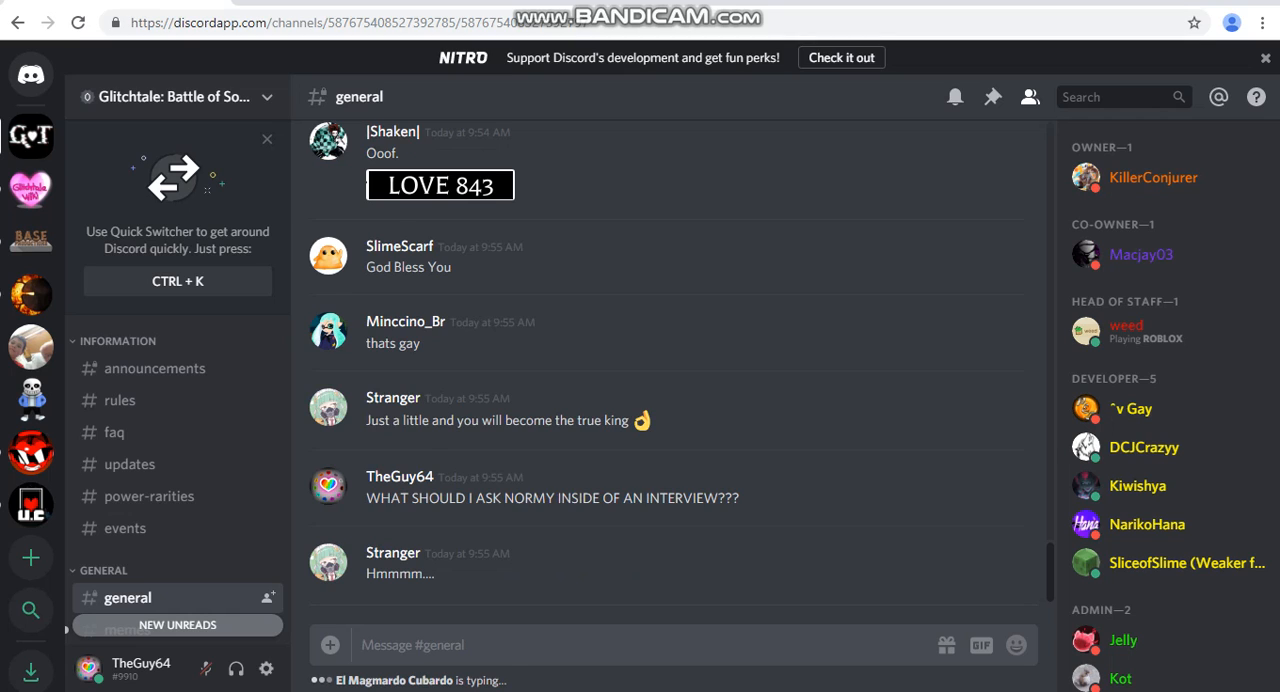
pyautogui.scroll(-3)
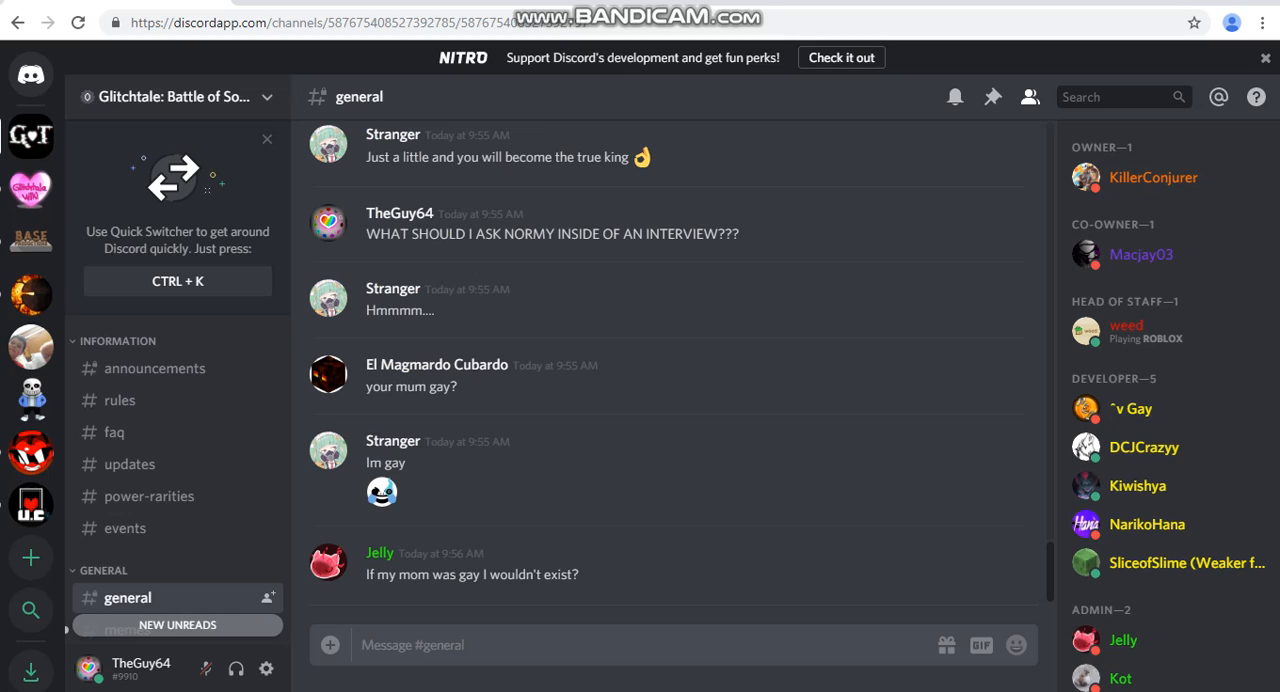
pyautogui.write('a')
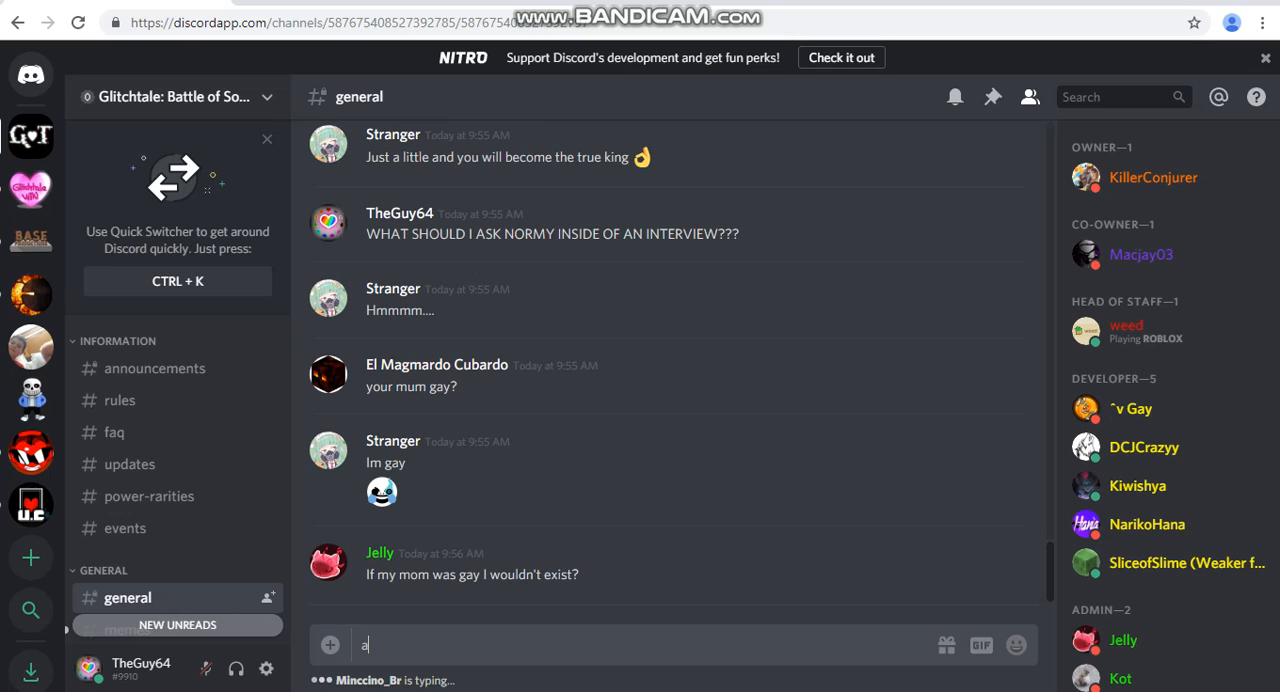
pyautogui.write('doption')
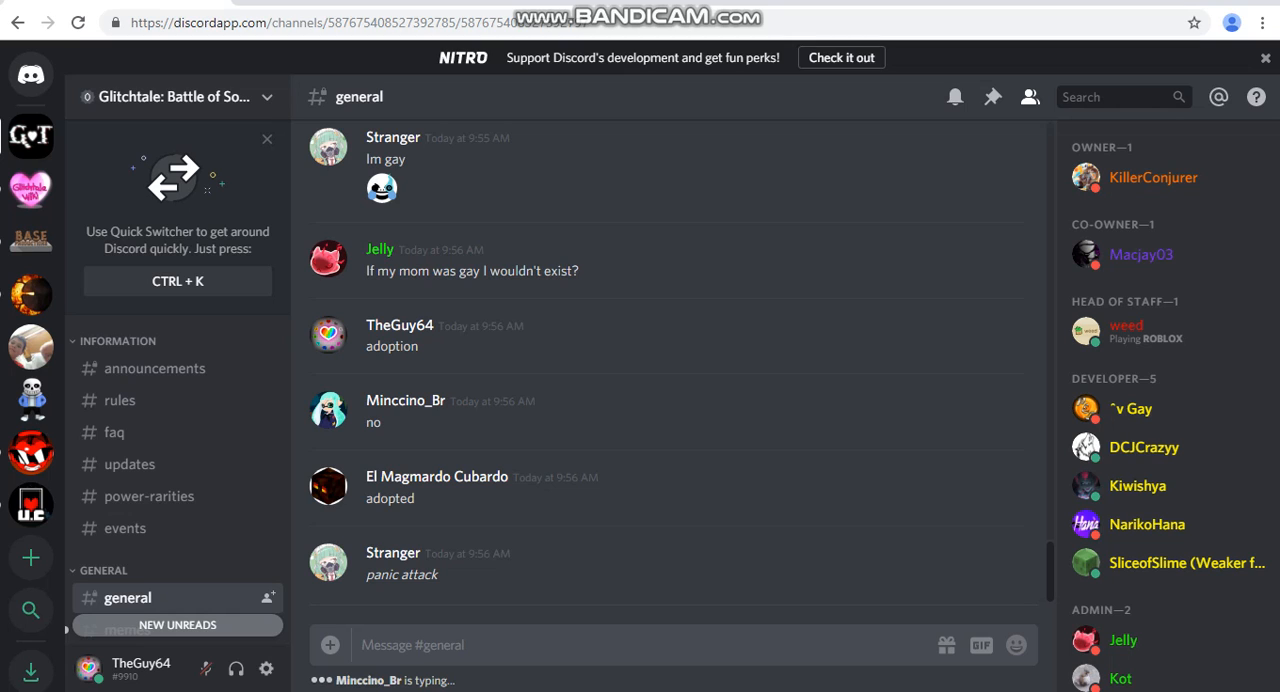
pyautogui.moveTo(30, 75)
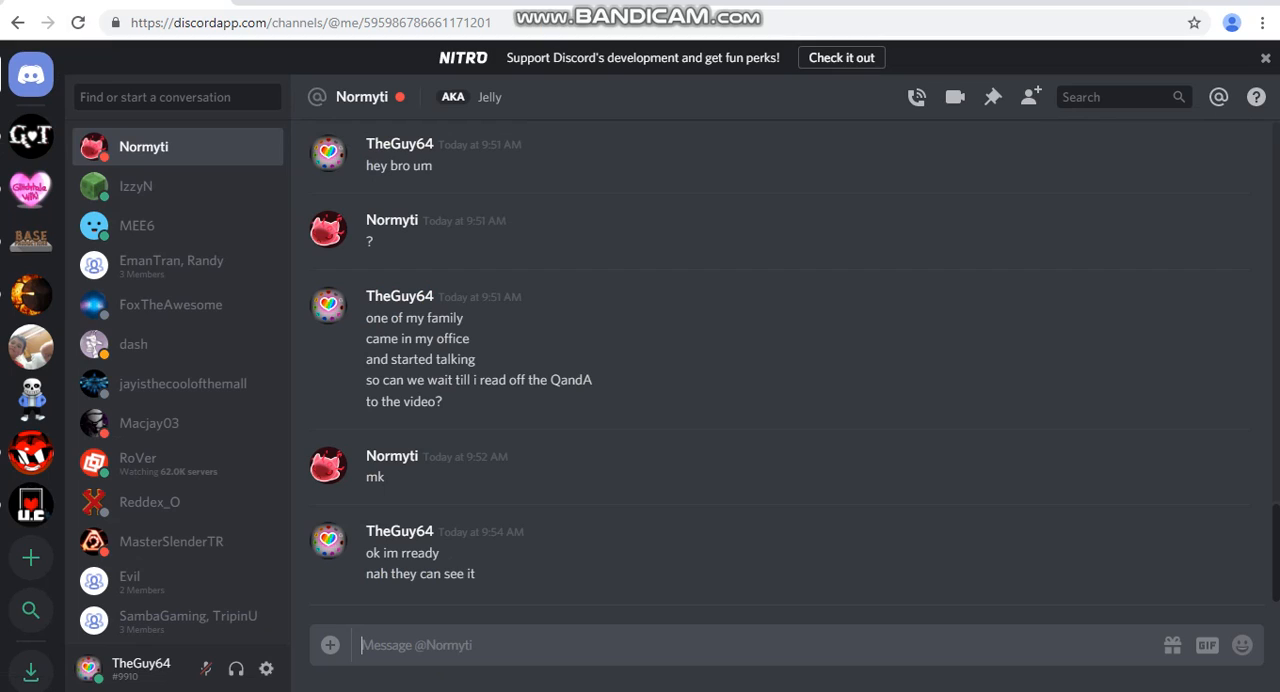
# Step: Send Normyti 'ok back to the interview'
pyautogui.write('ok back to')
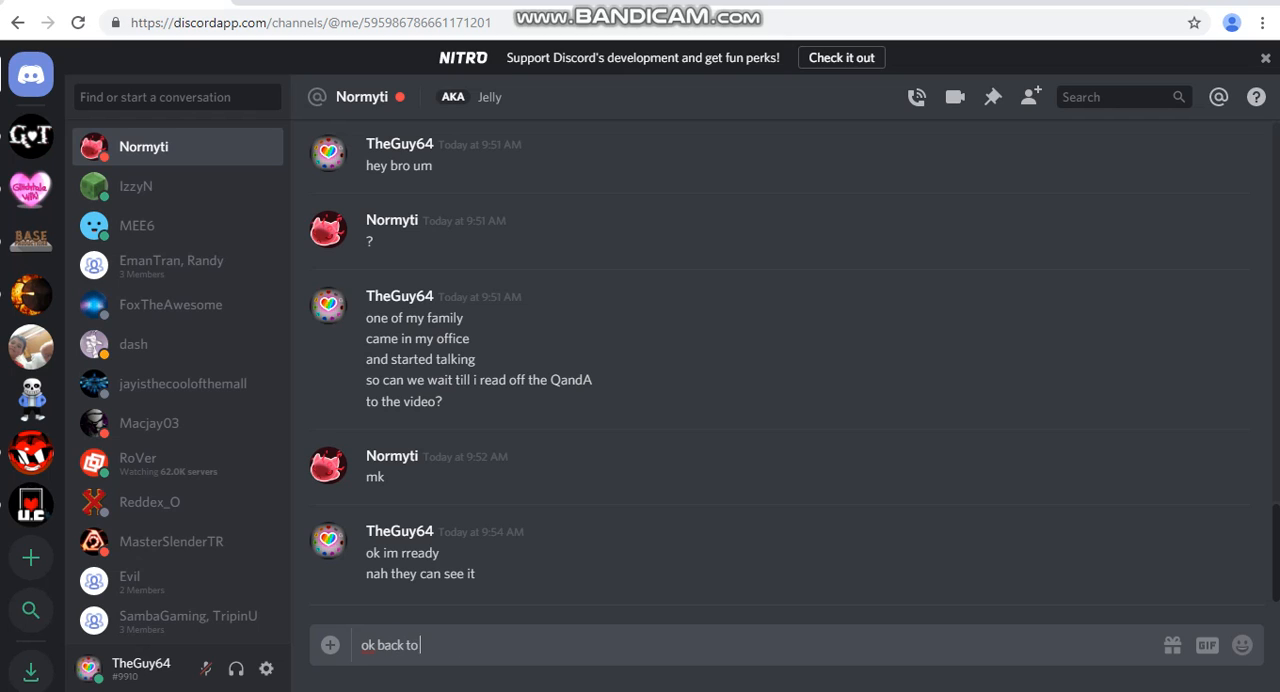
pyautogui.write('the interv')
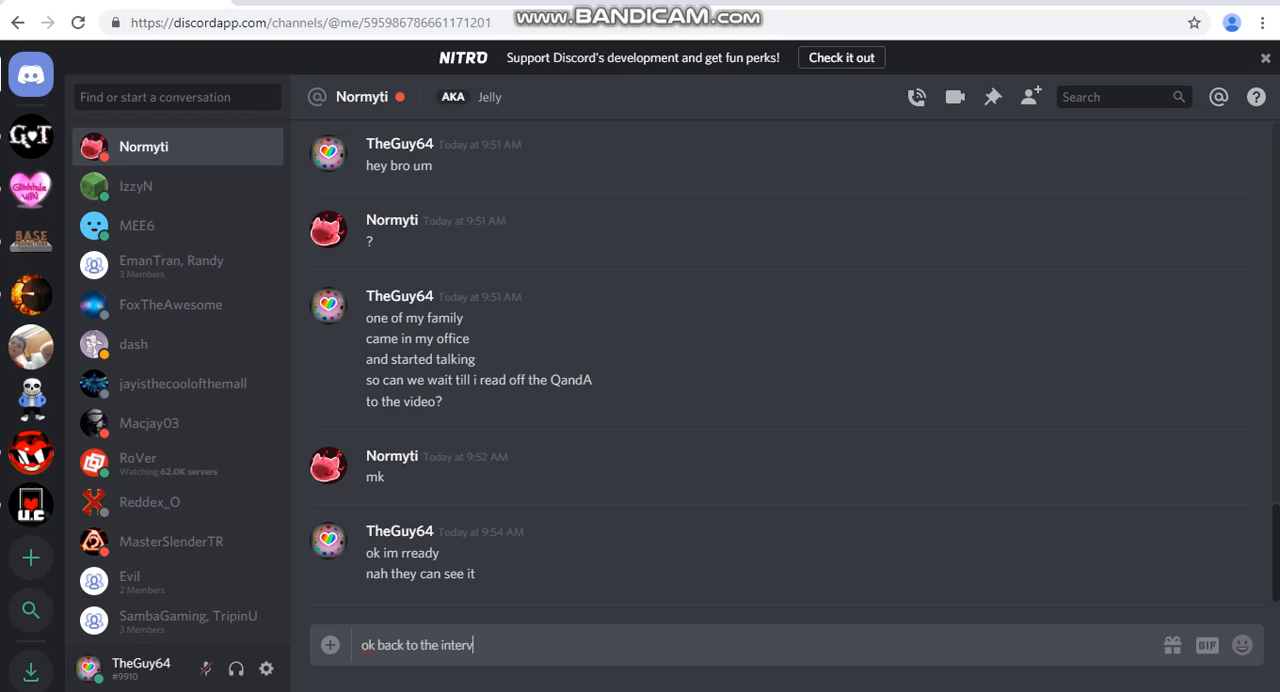
pyautogui.press('enter')
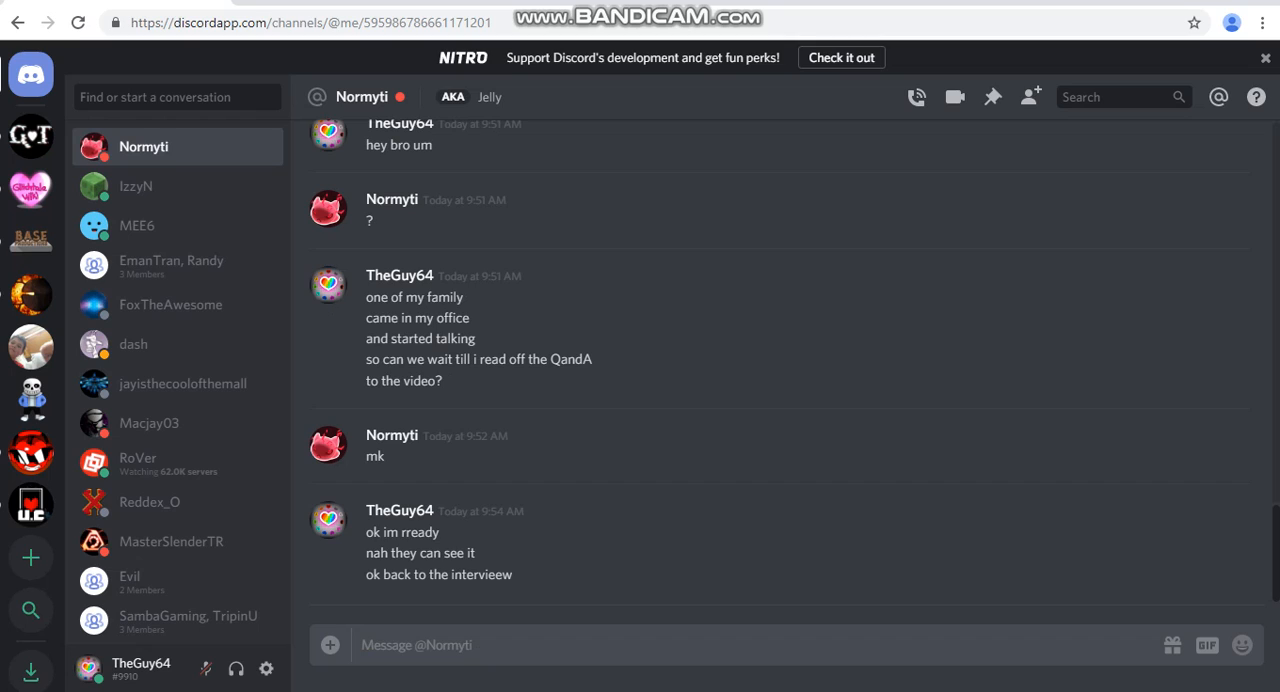
# Step: Type the question asking which GBOS staff Normyti hangs out or works with
pyautogui.write('who do you')
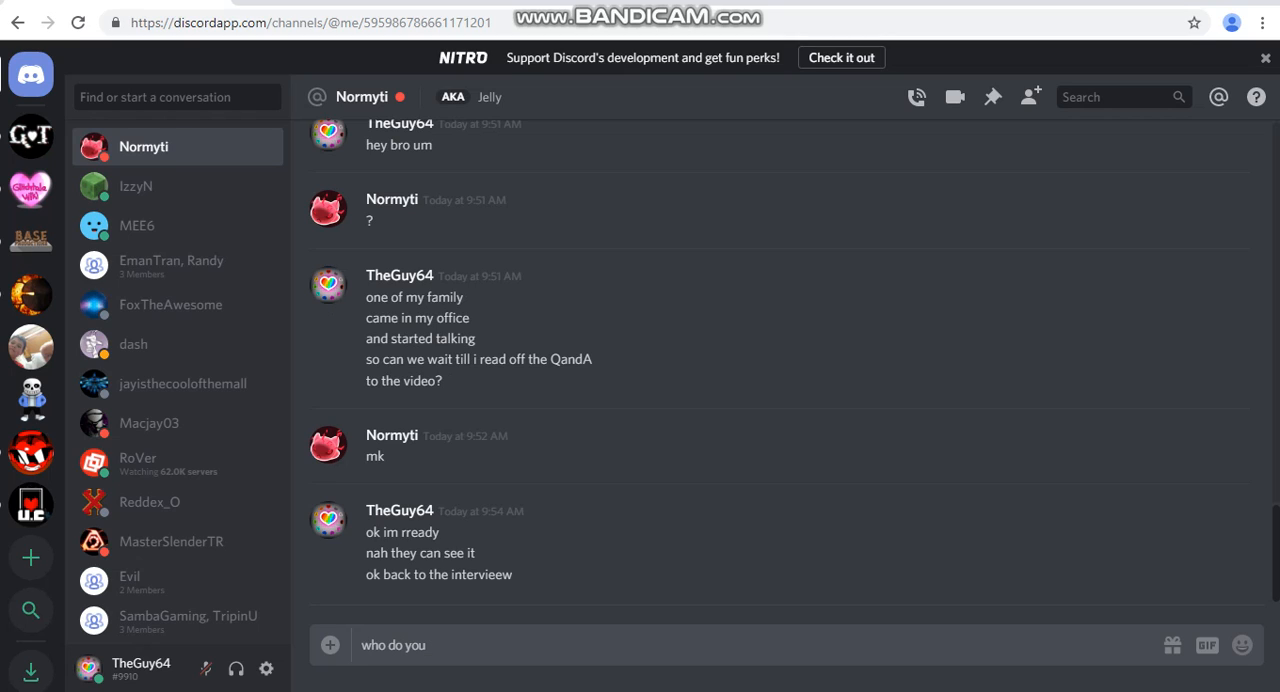
pyautogui.write('hangout with')
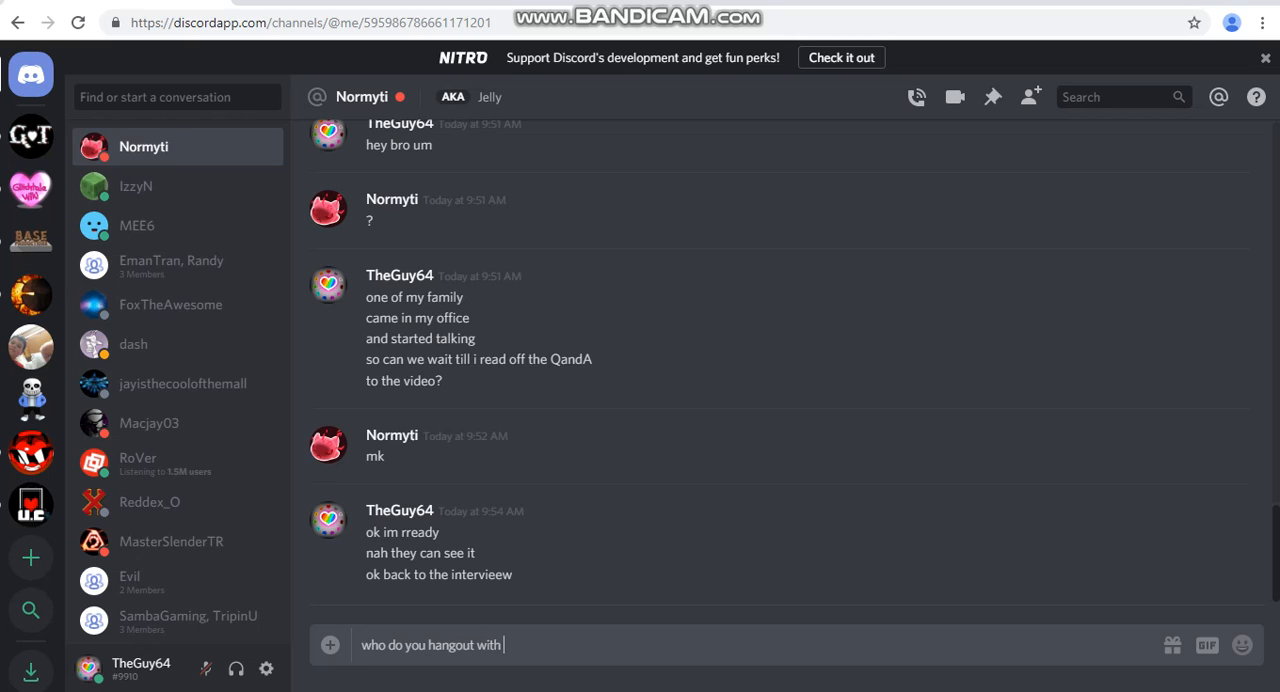
pyautogui.write('or tal')
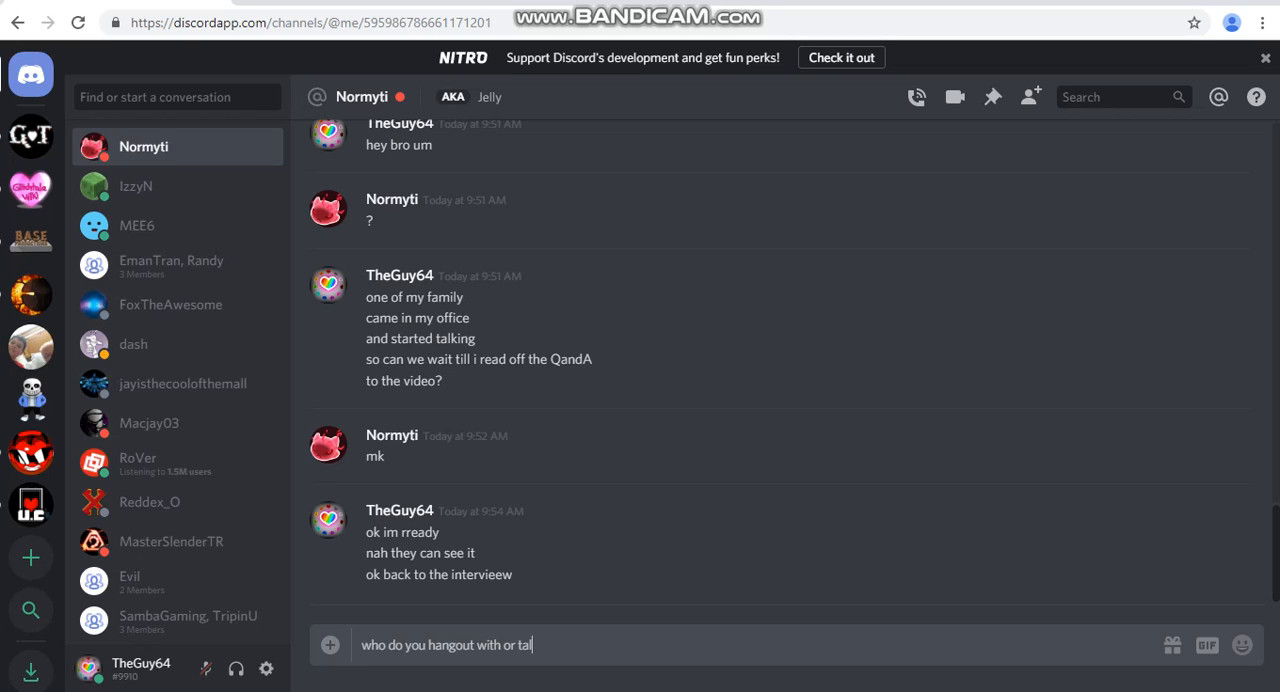
pyautogui.write('k with')
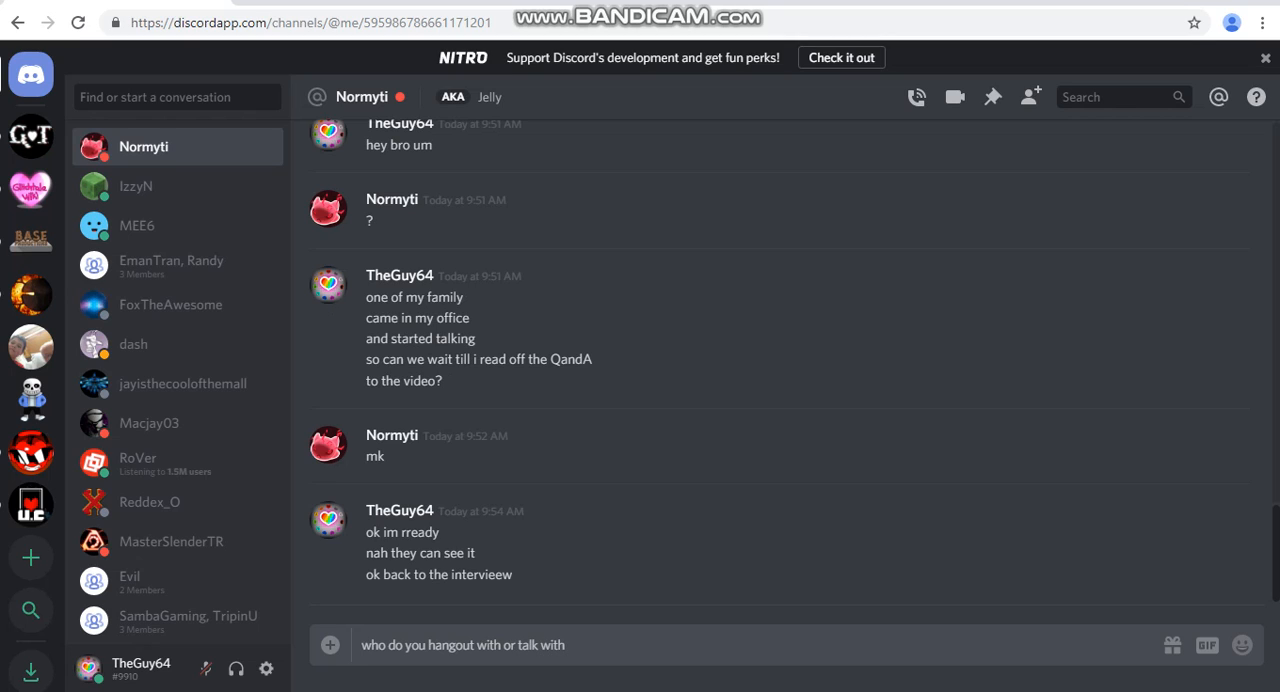
pyautogui.write('of the')
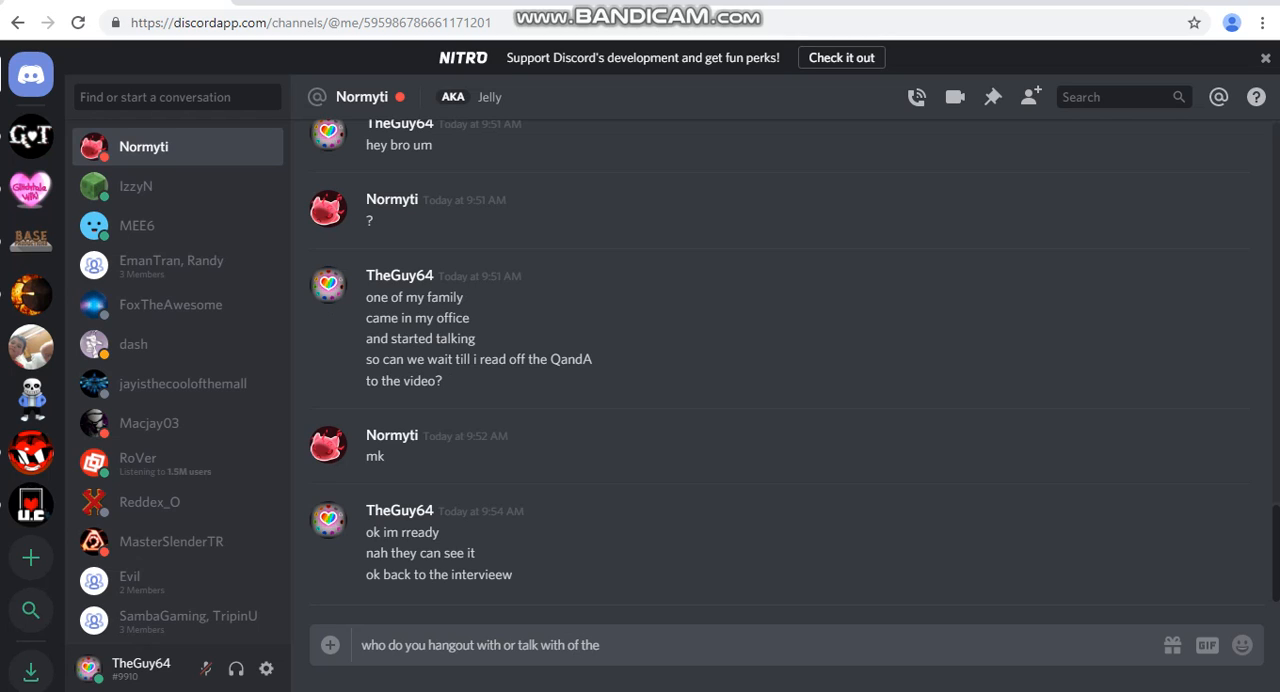
pyautogui.write('GB')
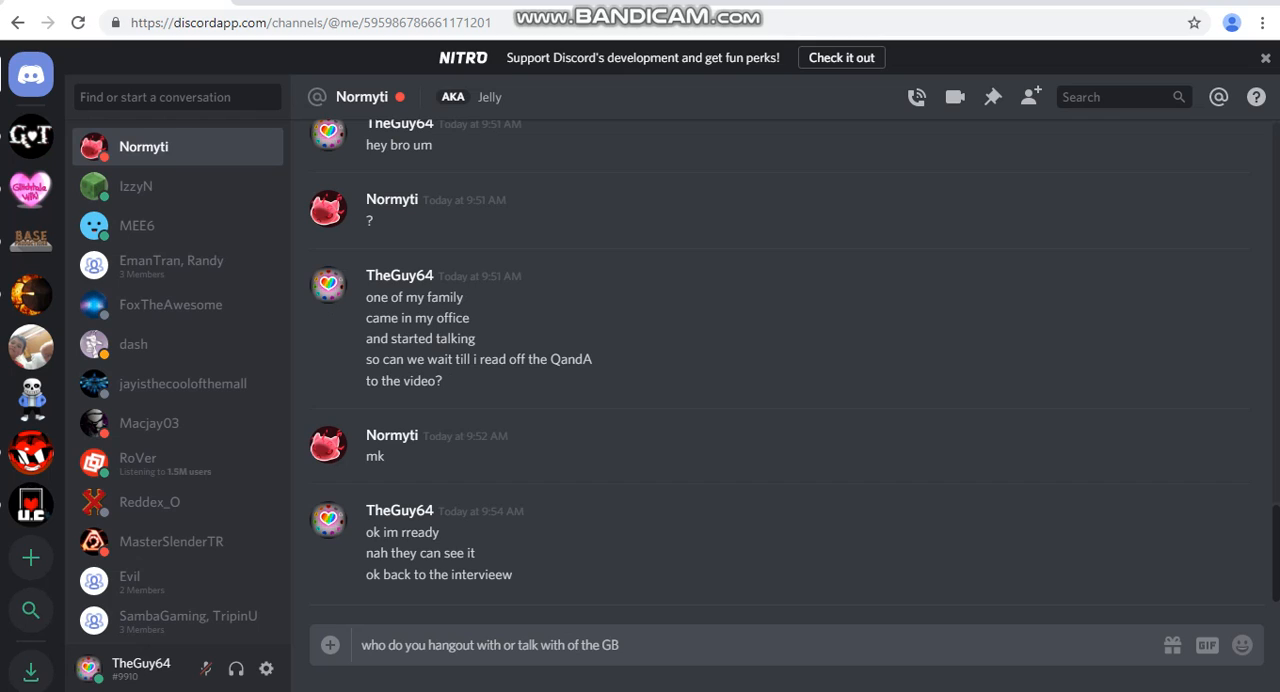
pyautogui.write('OS')
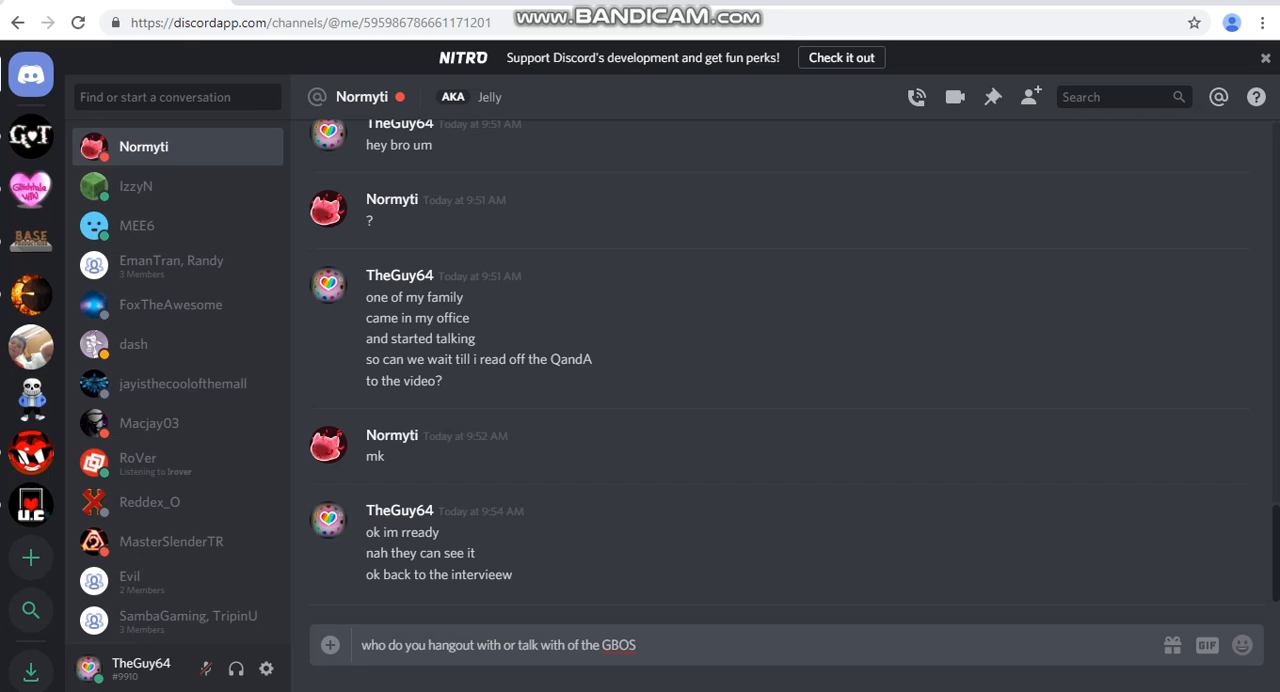
pyautogui.write('staff')
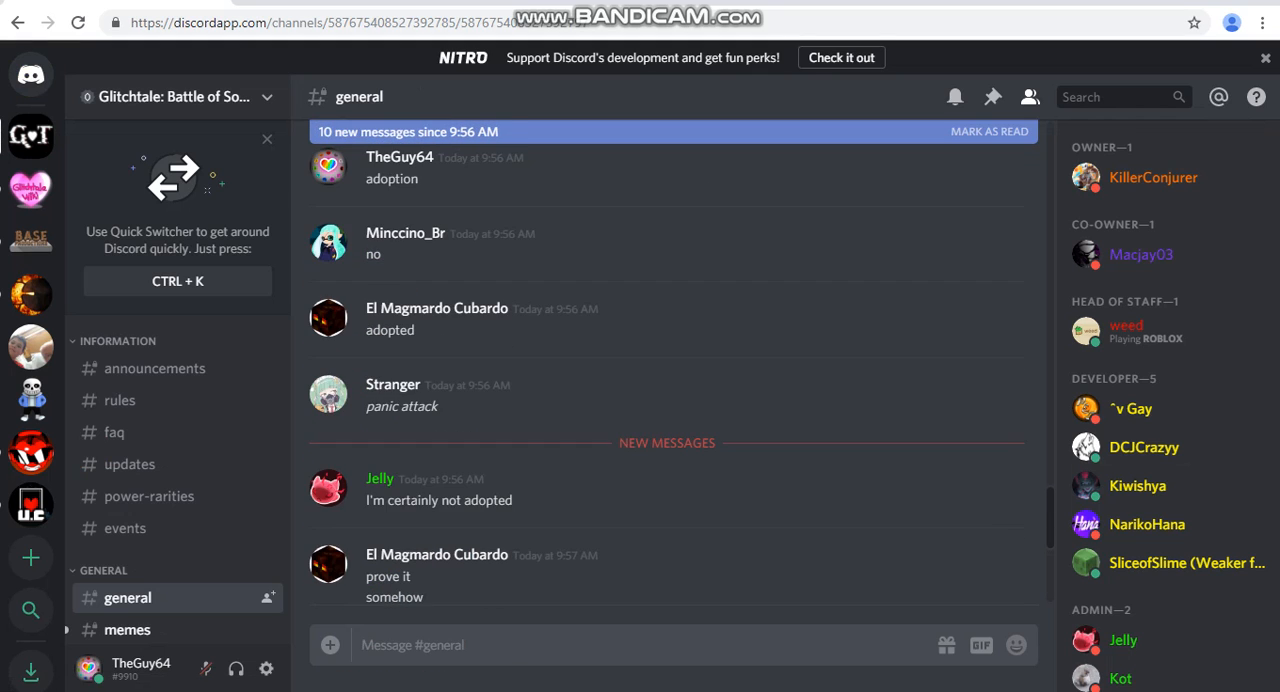
# Step: Post 'you are not adpoted' in #general, then start typing 'hey'
pyautogui.scroll(-3)
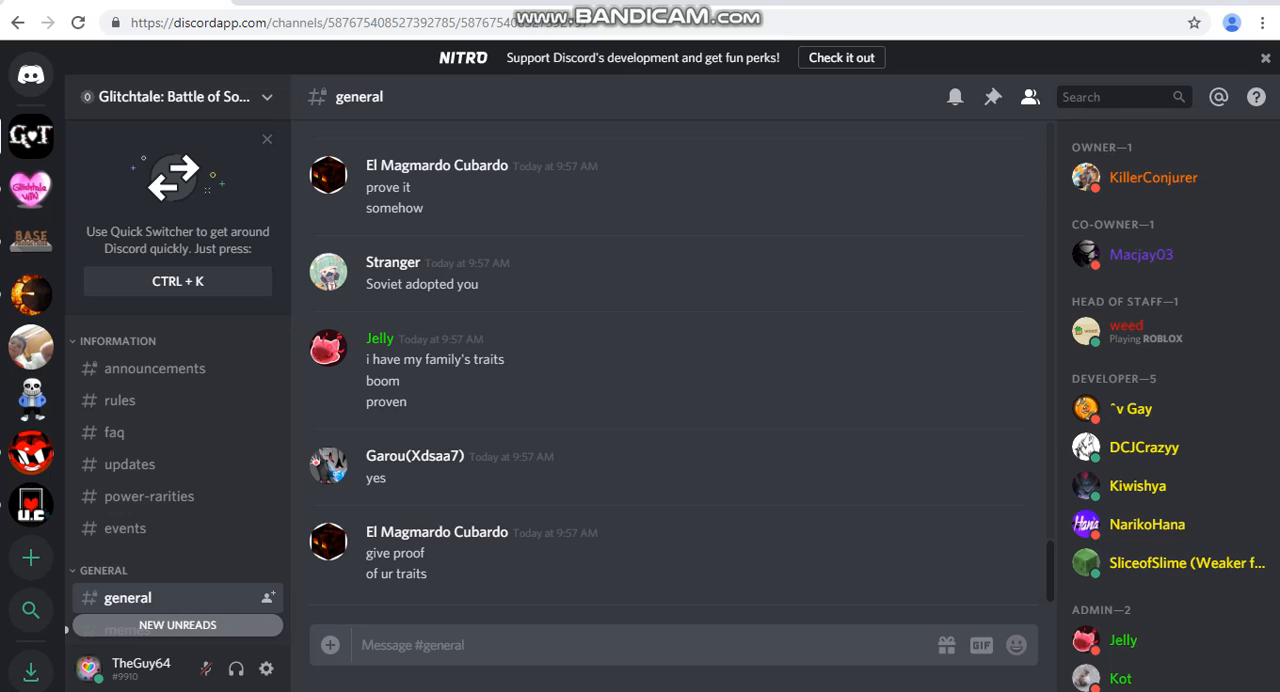
pyautogui.write('you are not')
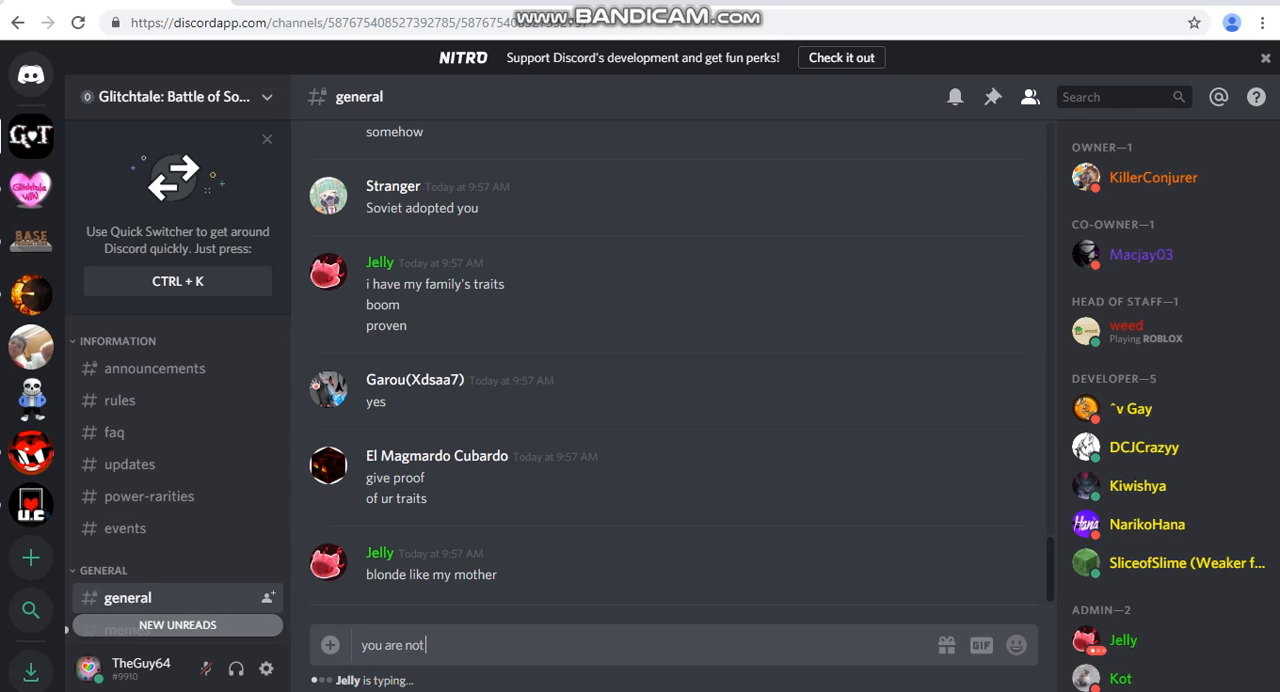
pyautogui.write('adpote')
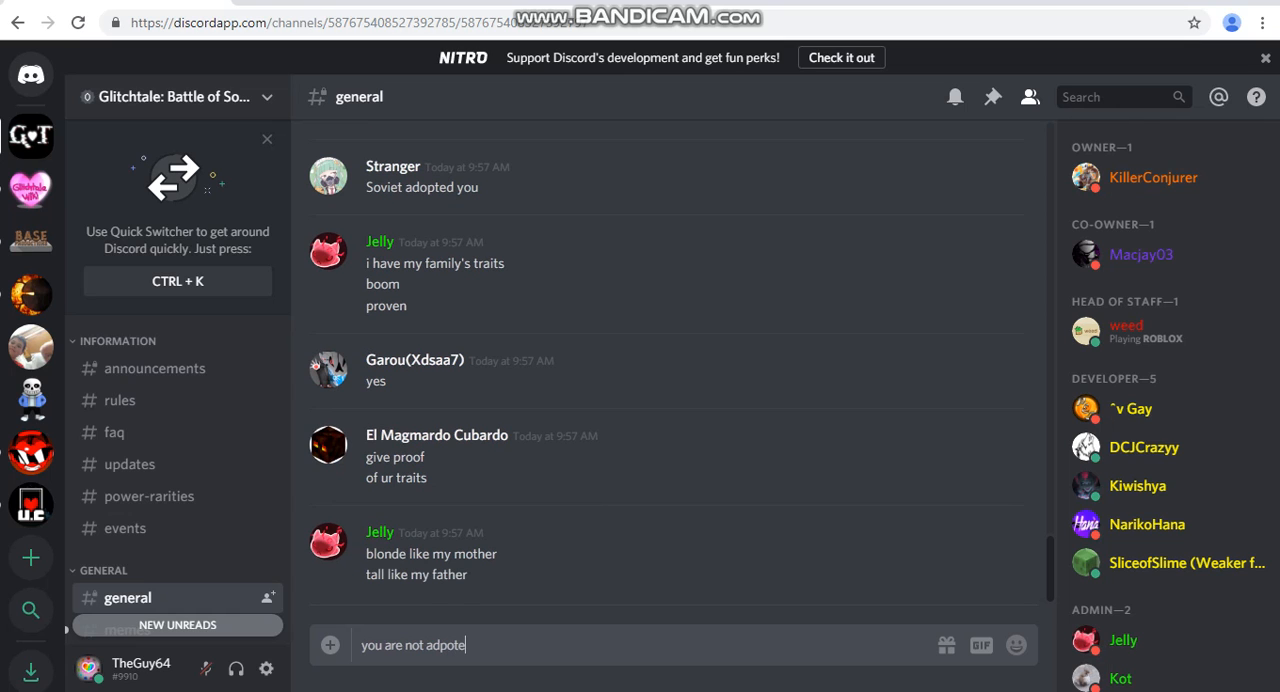
pyautogui.write('/')
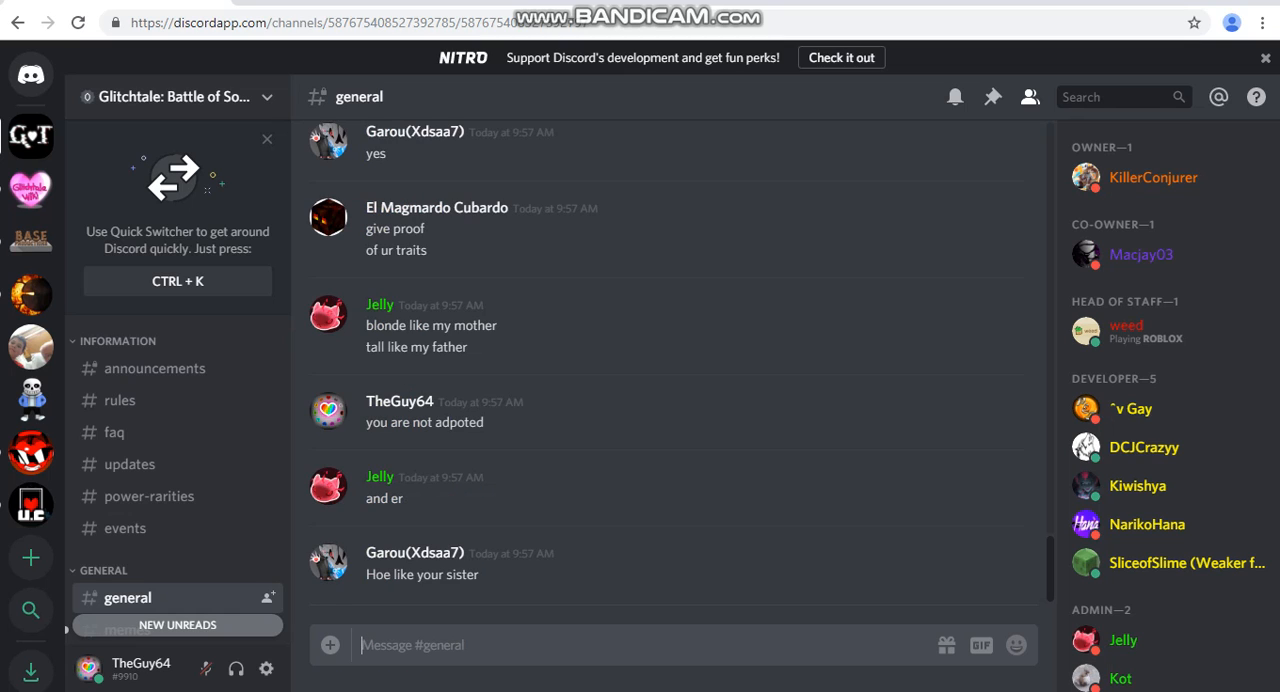
pyautogui.scroll(-3)
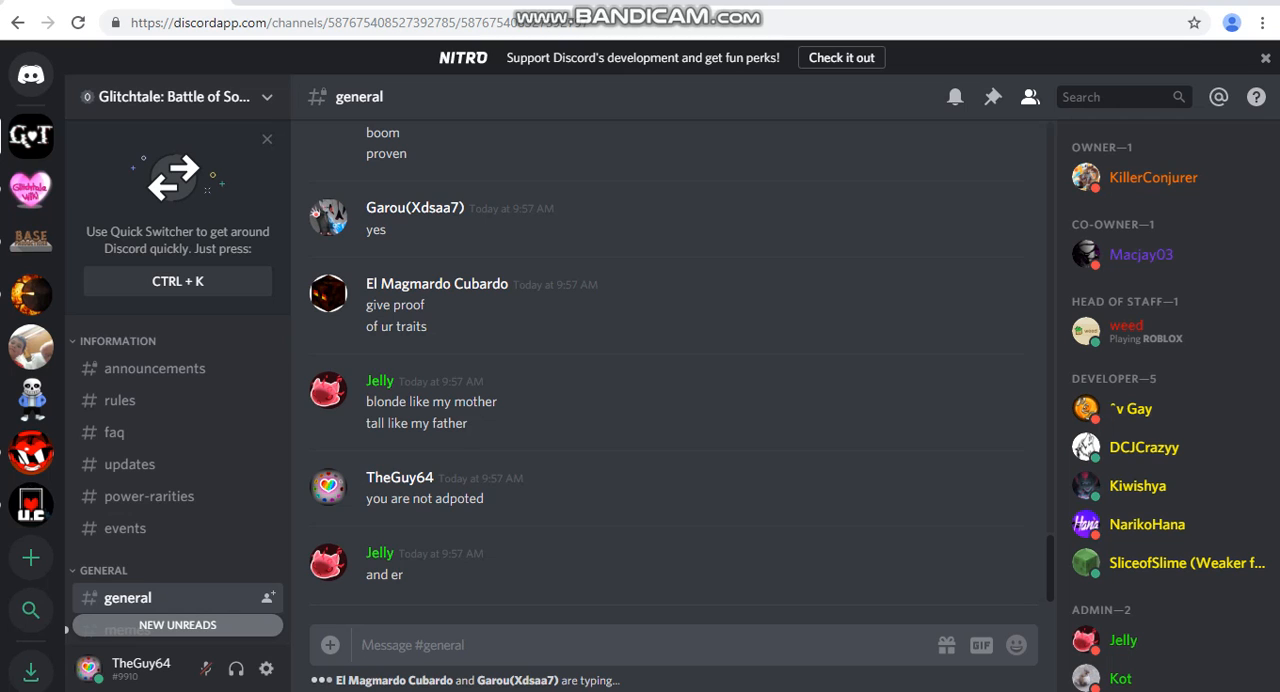
pyautogui.write('hey')
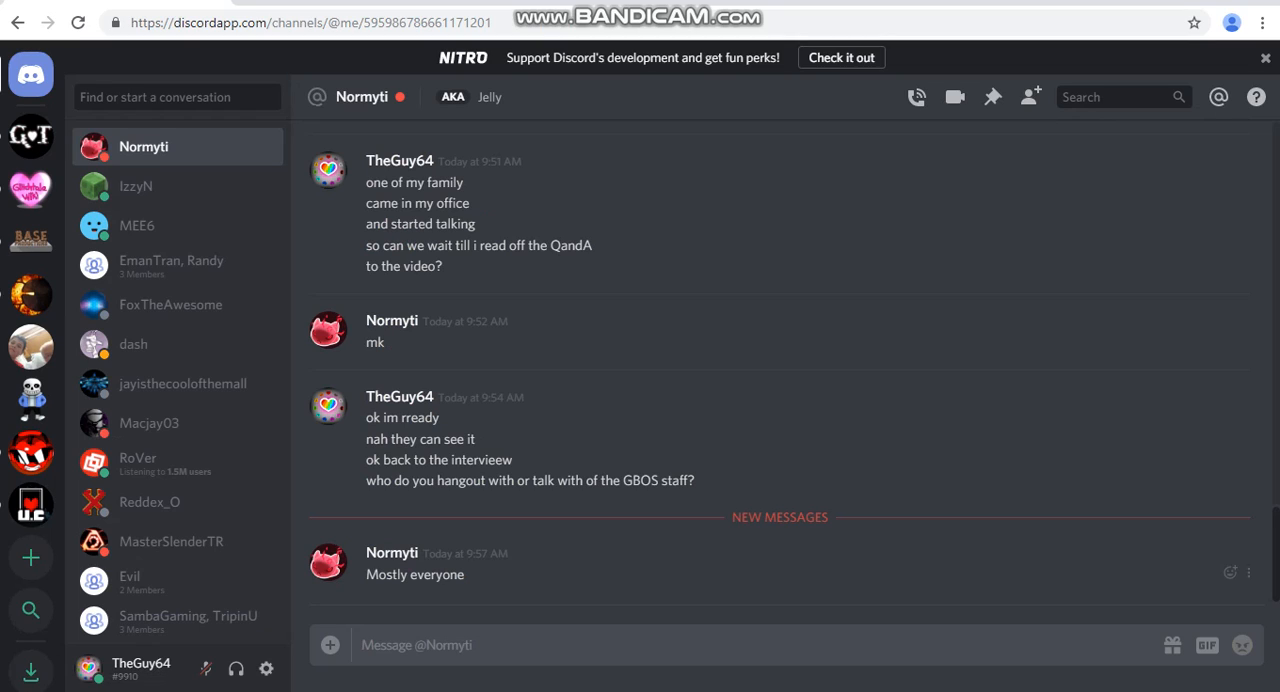
# Step: Ask Normyti 'is there anyone you hate?' and follow up with 'who is it me???'
pyautogui.write('is there anyone you hate')
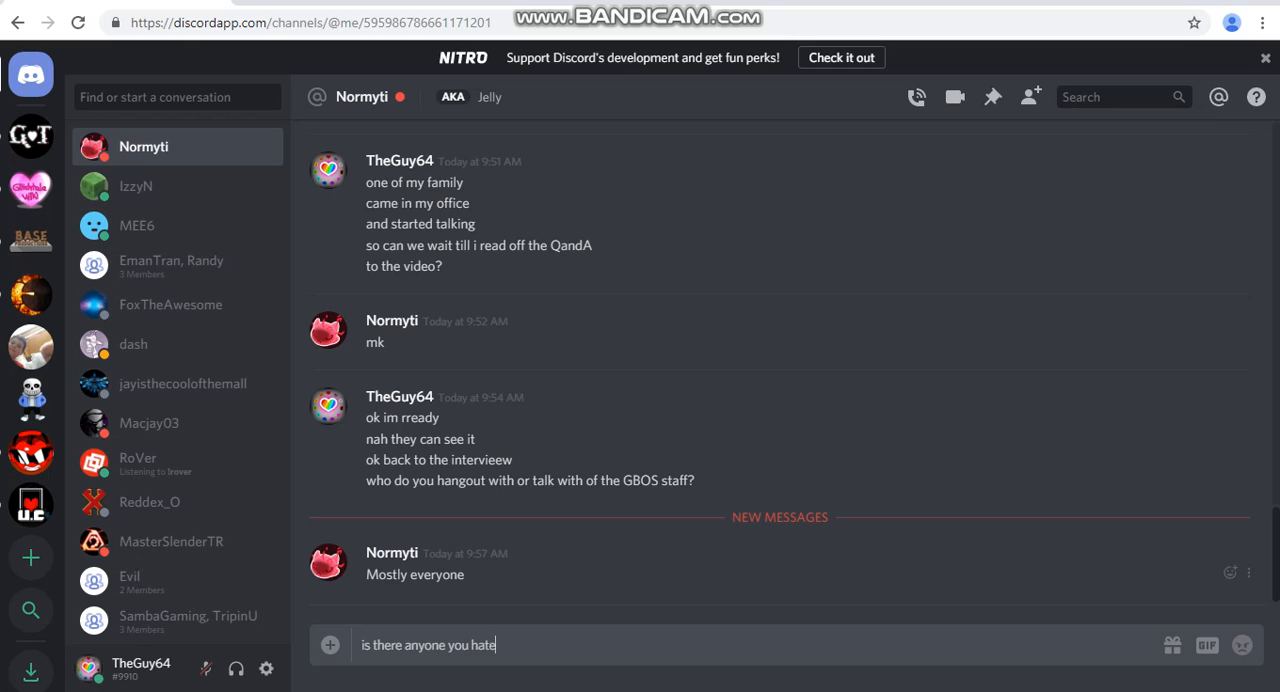
pyautogui.press('enter')
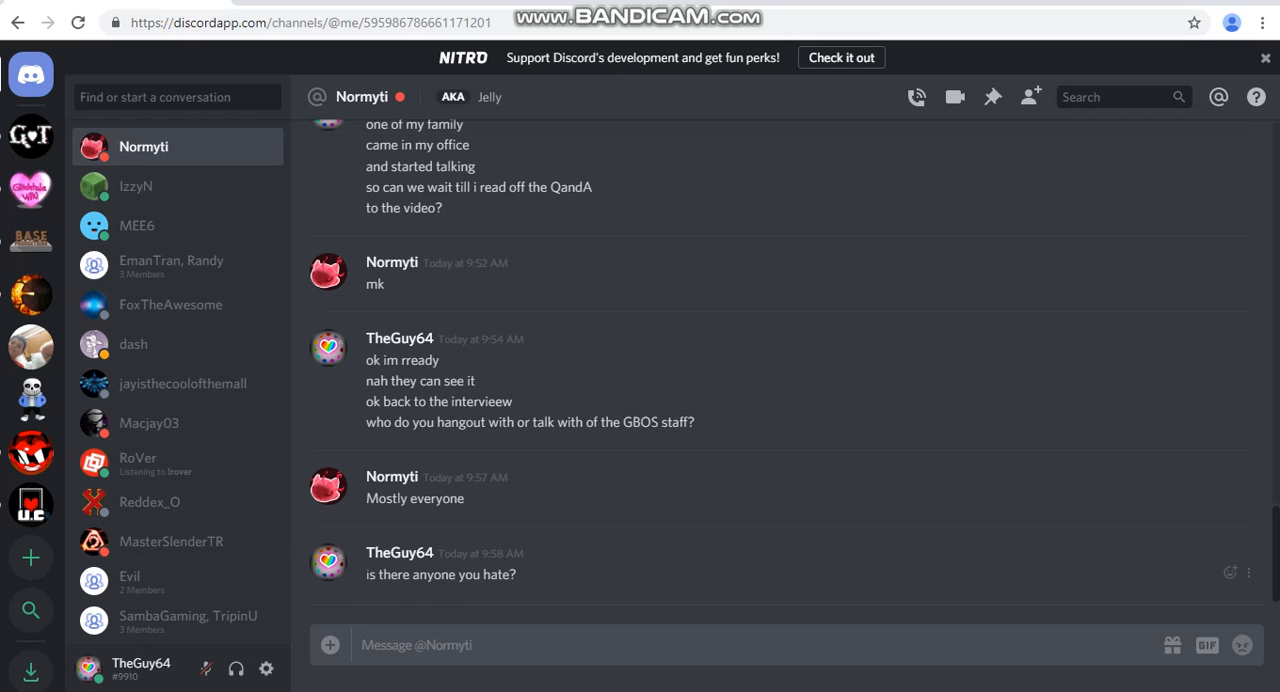
pyautogui.click(415, 644)
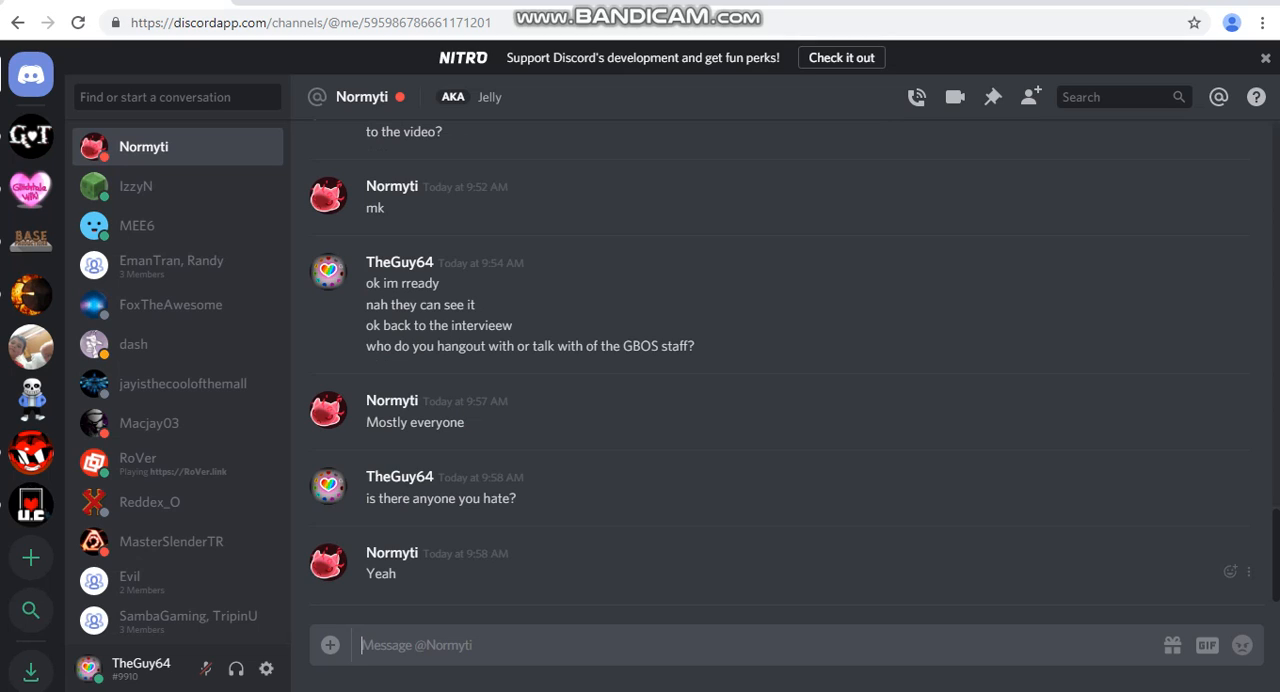
pyautogui.write('who')
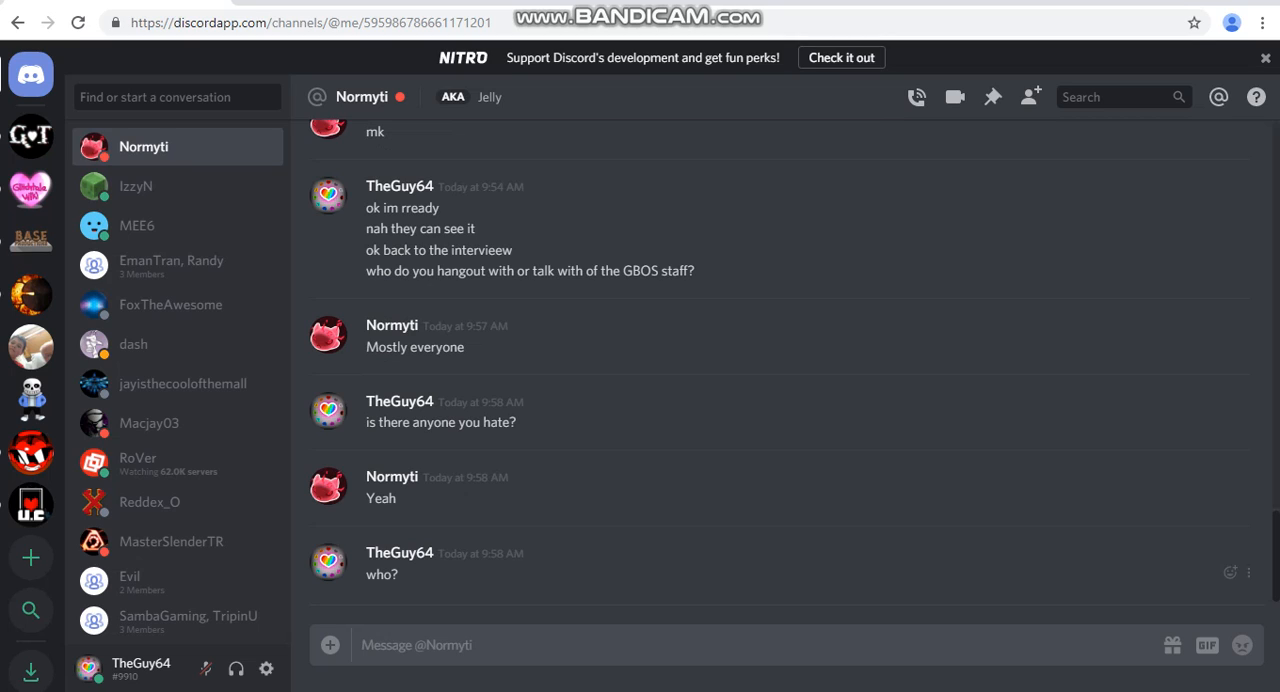
pyautogui.write('is it')
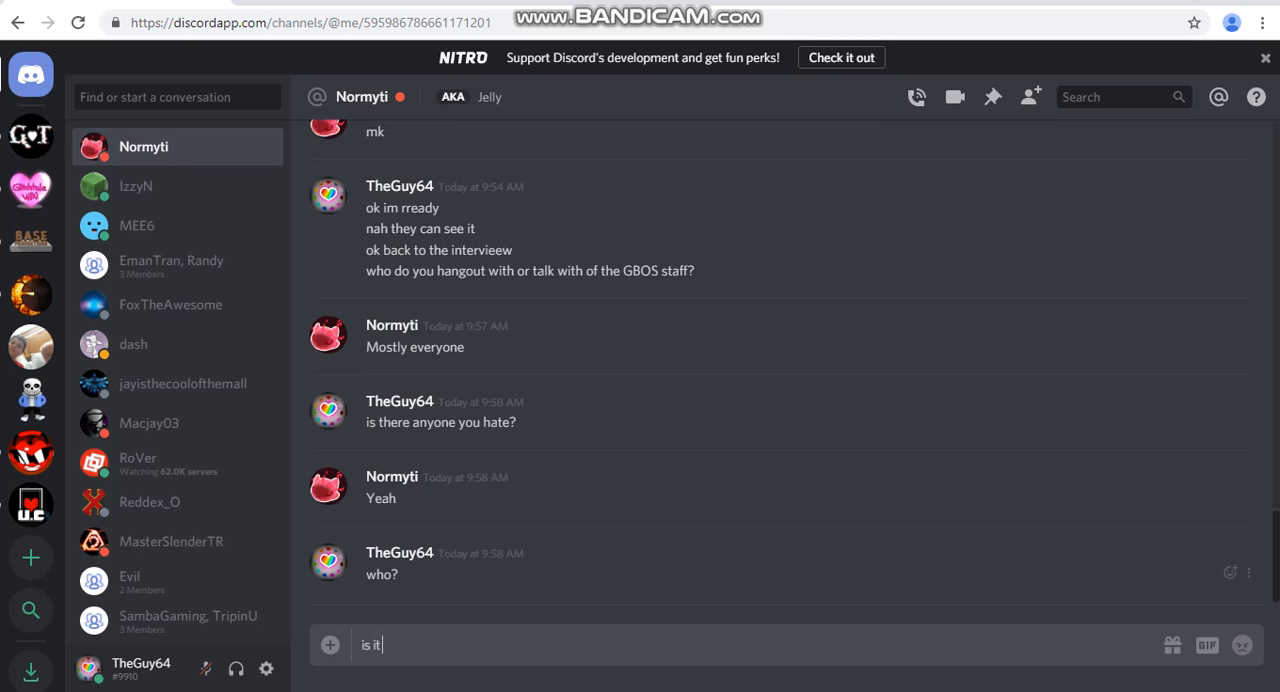
pyautogui.write('me???')
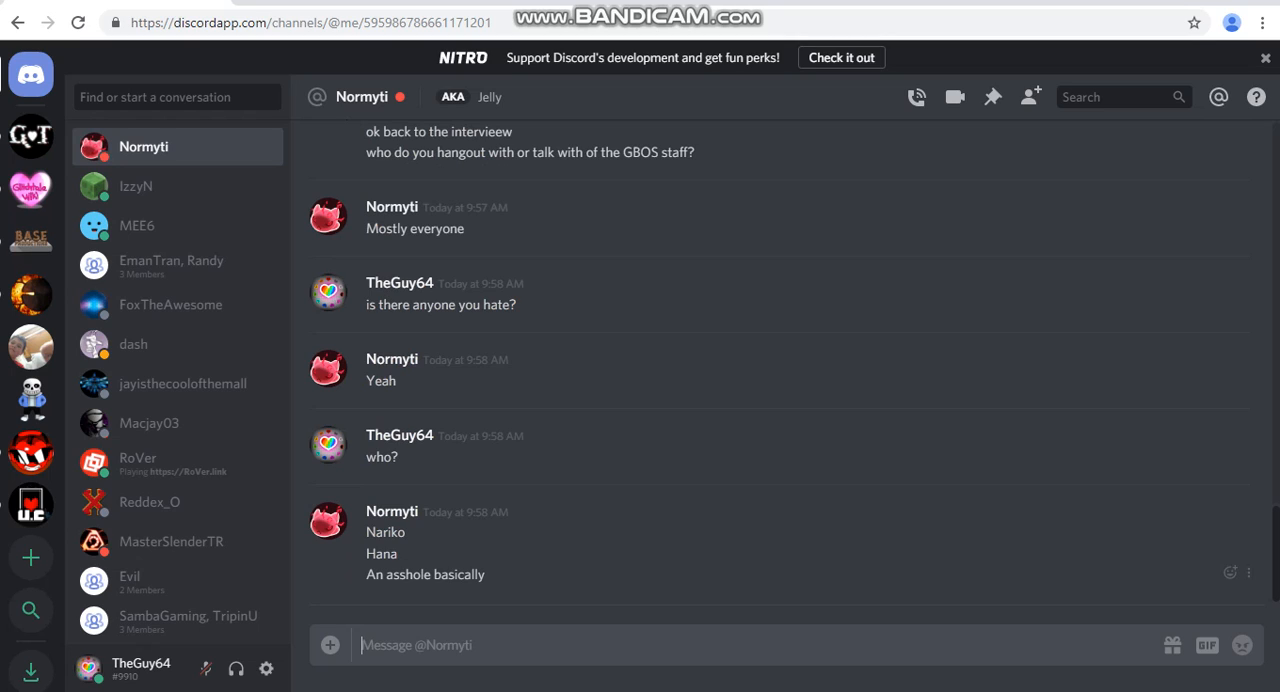
# Step: Type 'okk um family friendly interview please' to Normyti
pyautogui.write('okk')
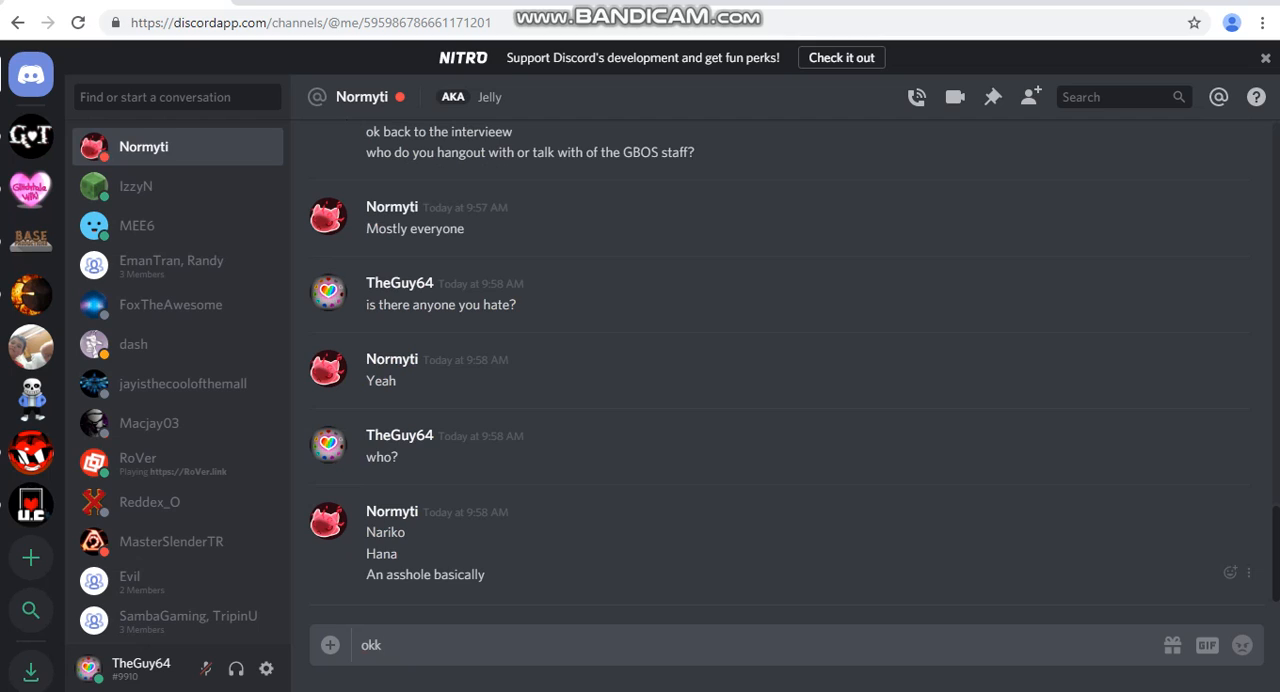
pyautogui.write('um f')
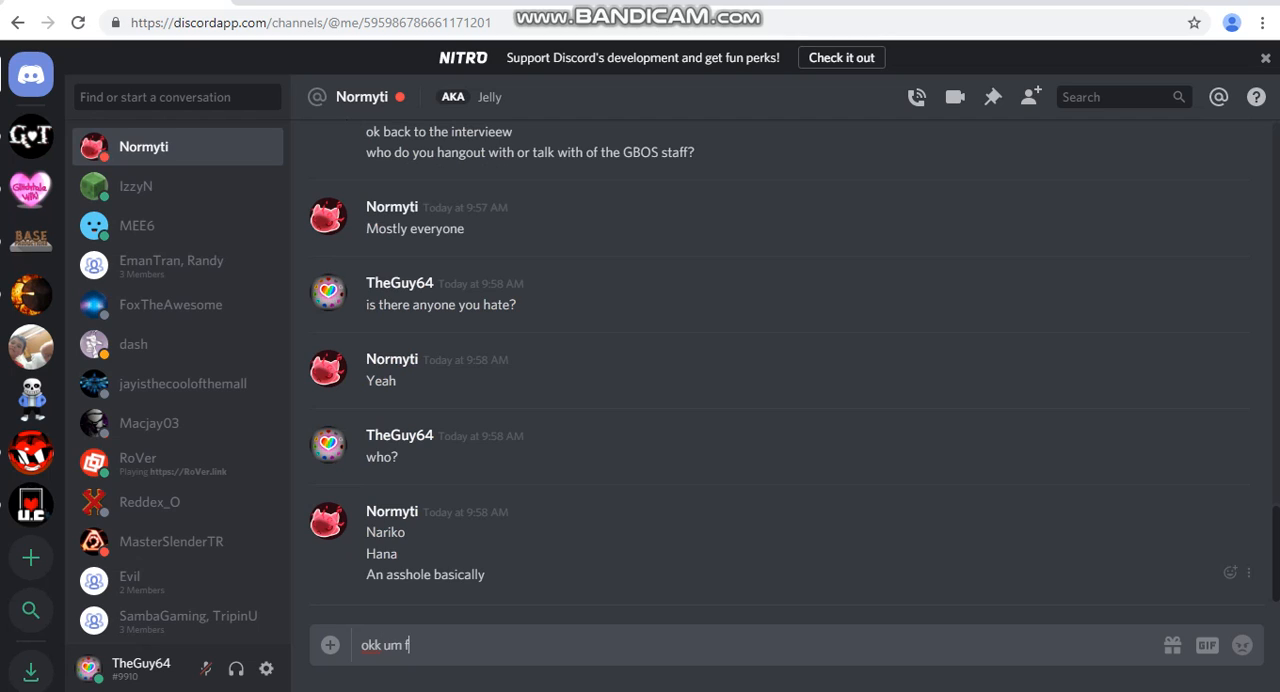
pyautogui.write('amily friendly i')
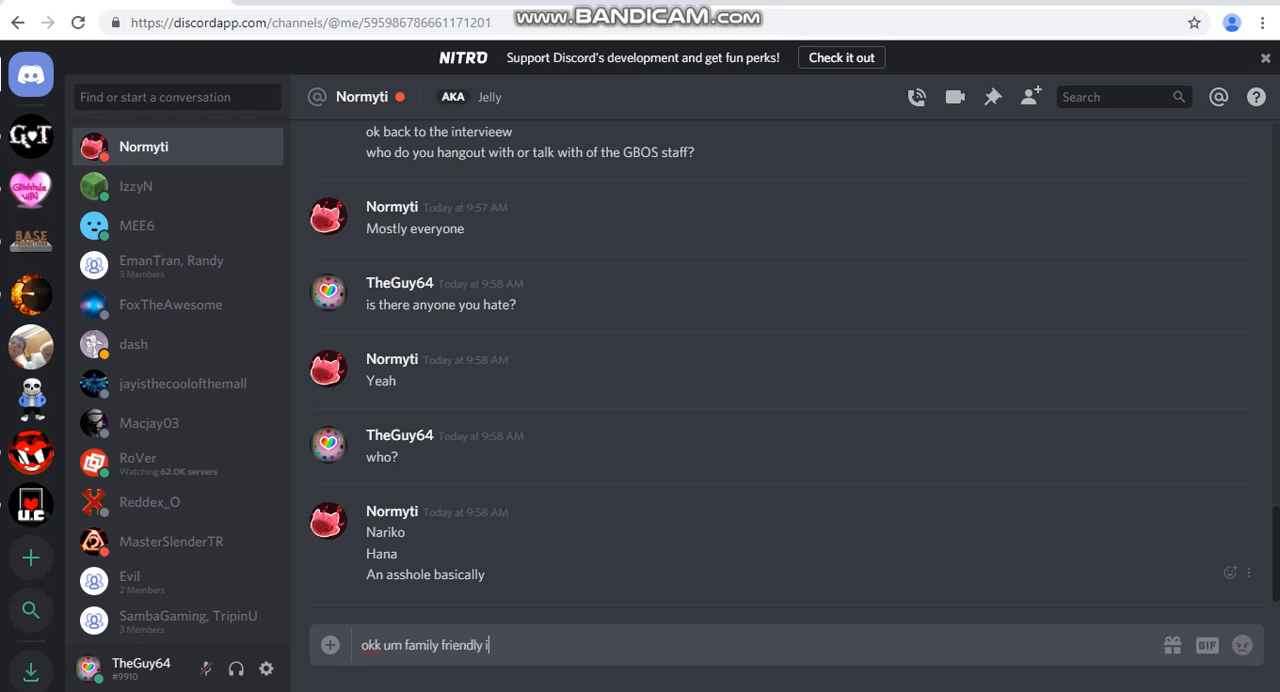
pyautogui.write('nterview')
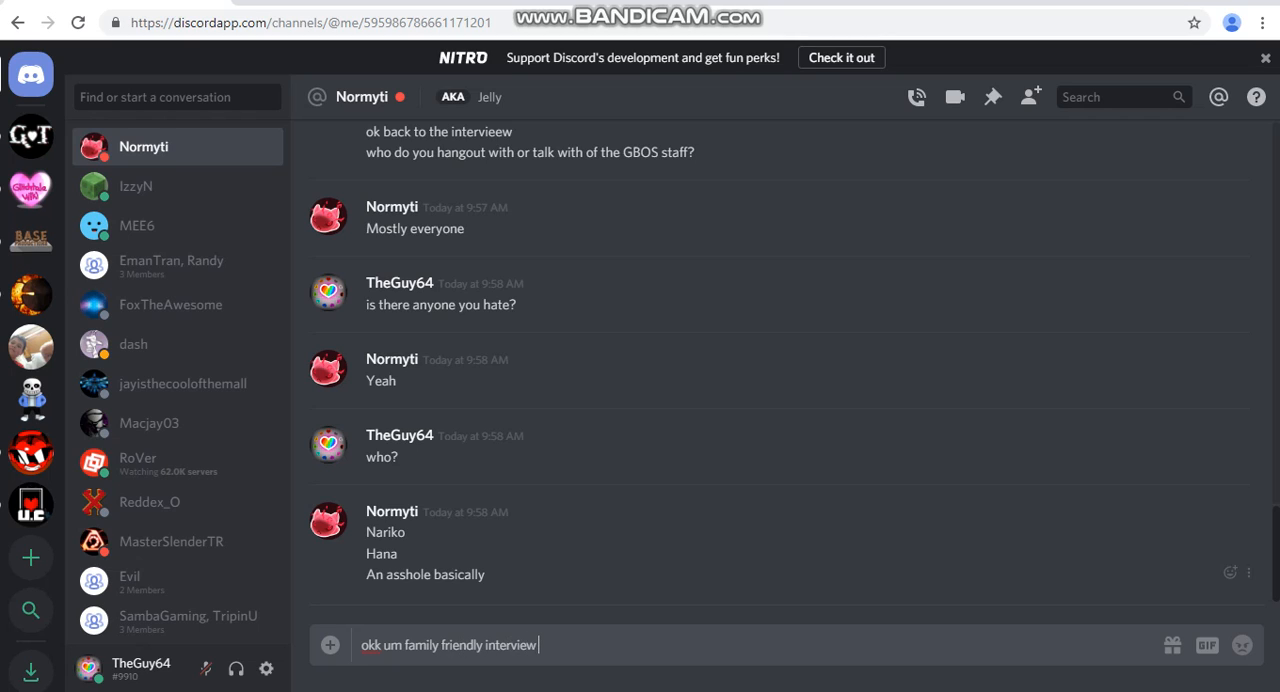
pyautogui.write('please')
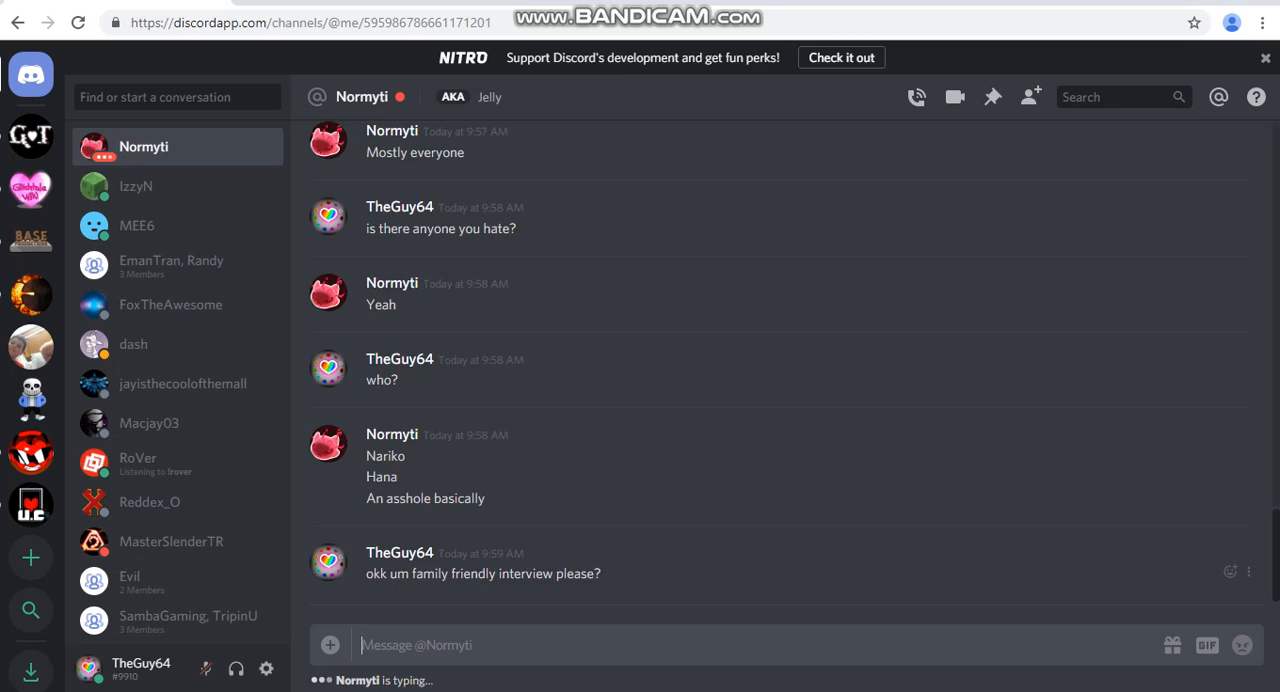
# Step: Send the question about checking spawn boxes for auto clickers, then start replying 'oh'
pyautogui.write('have you started')
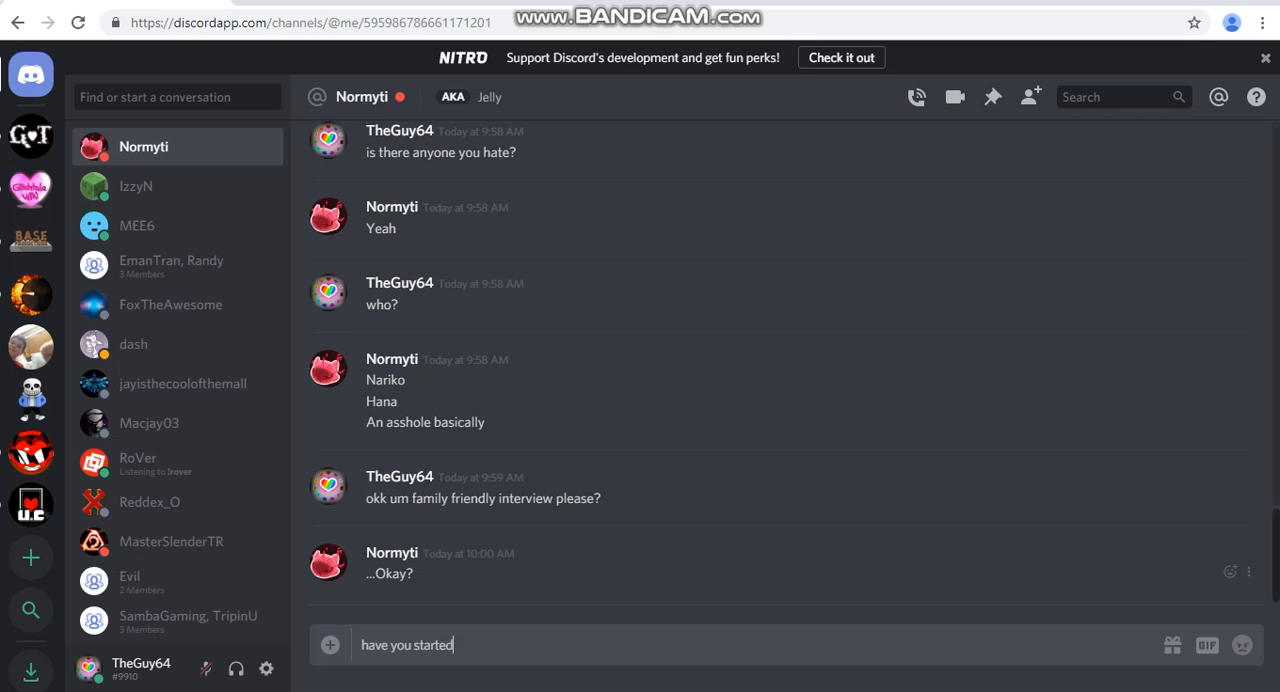
pyautogui.write('checking')
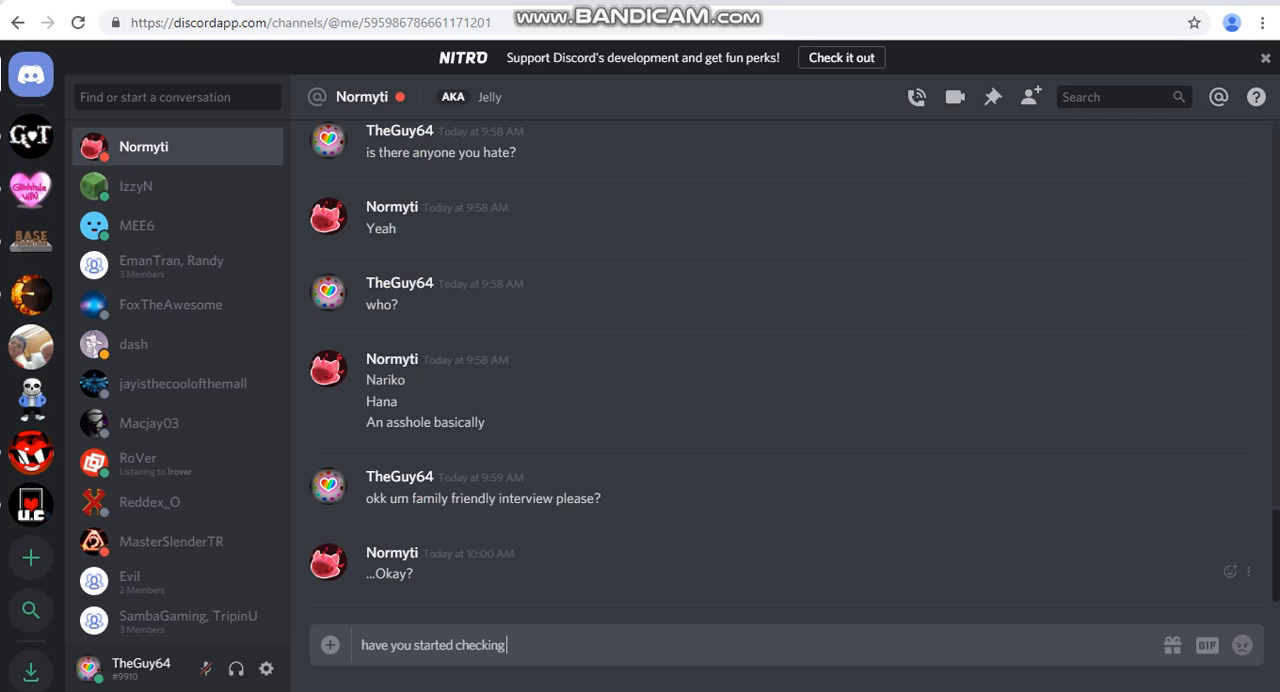
pyautogui.write('the sa')
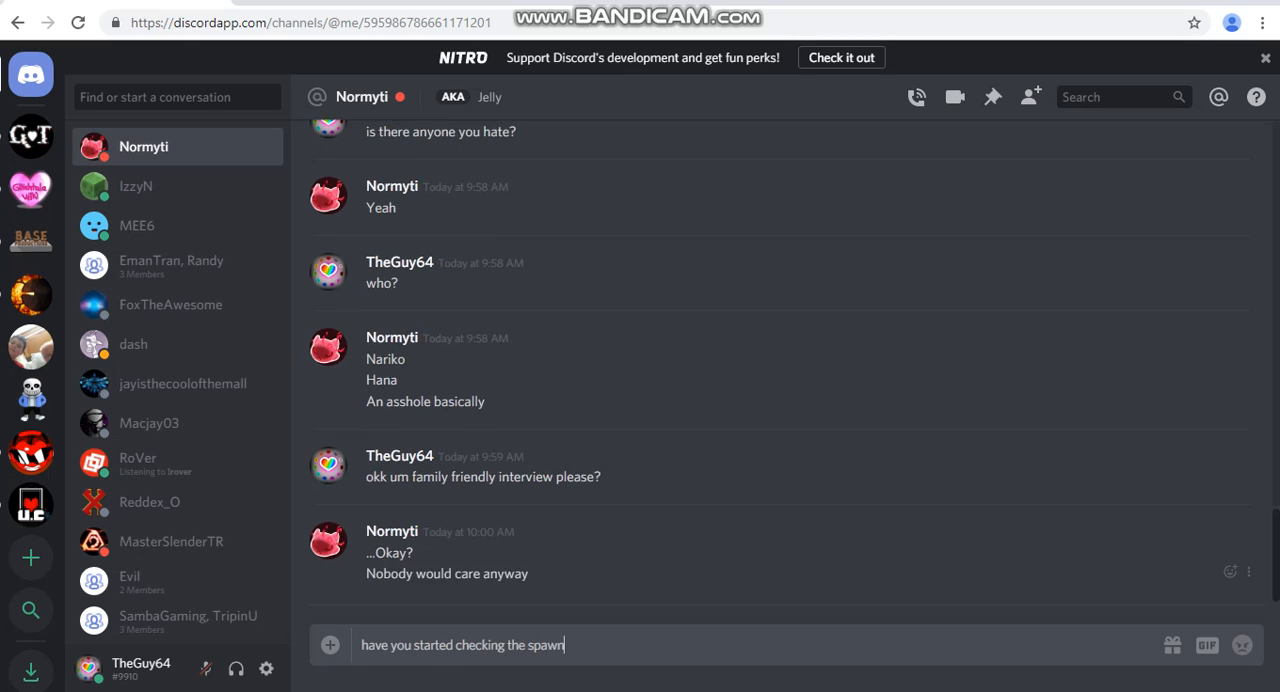
pyautogui.write('boxes for')
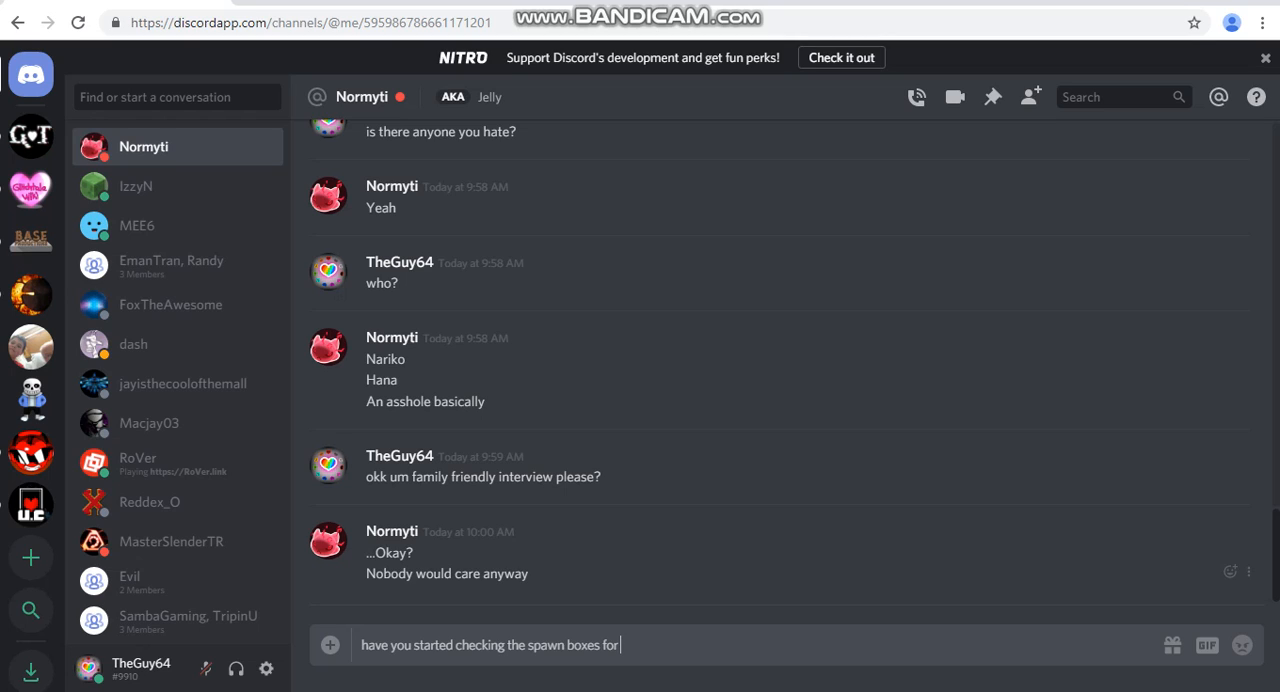
pyautogui.write('auto c')
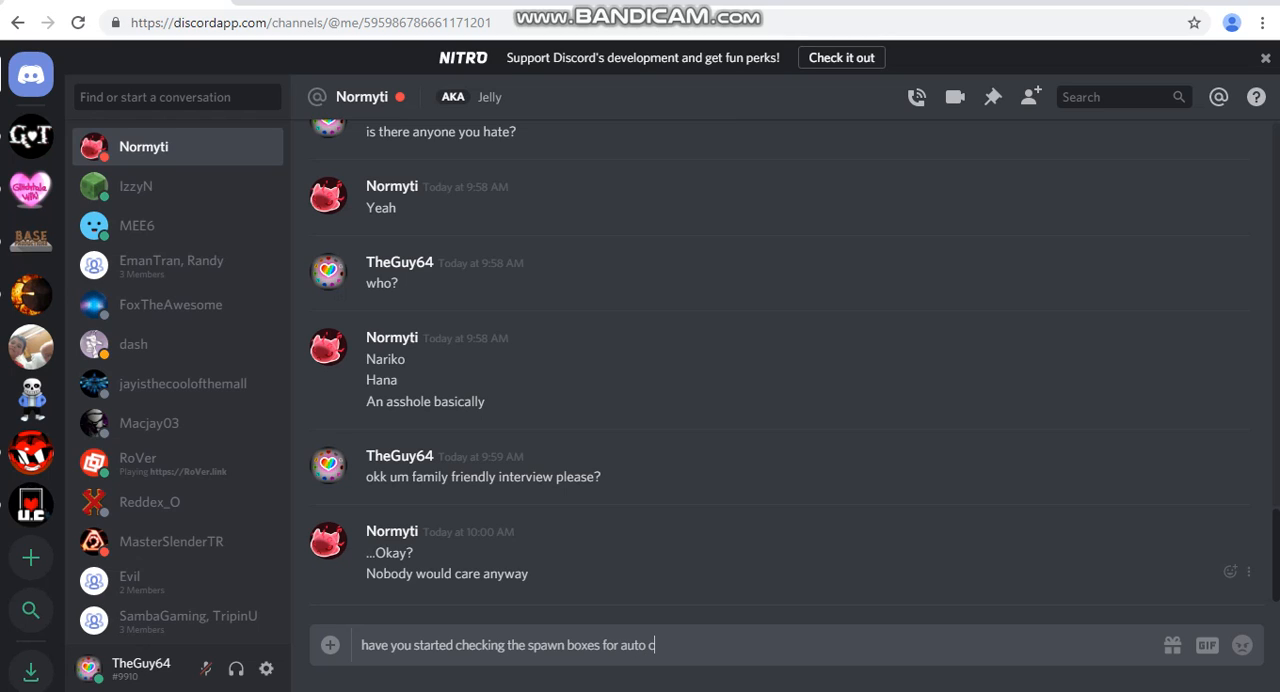
pyautogui.write('lickers')
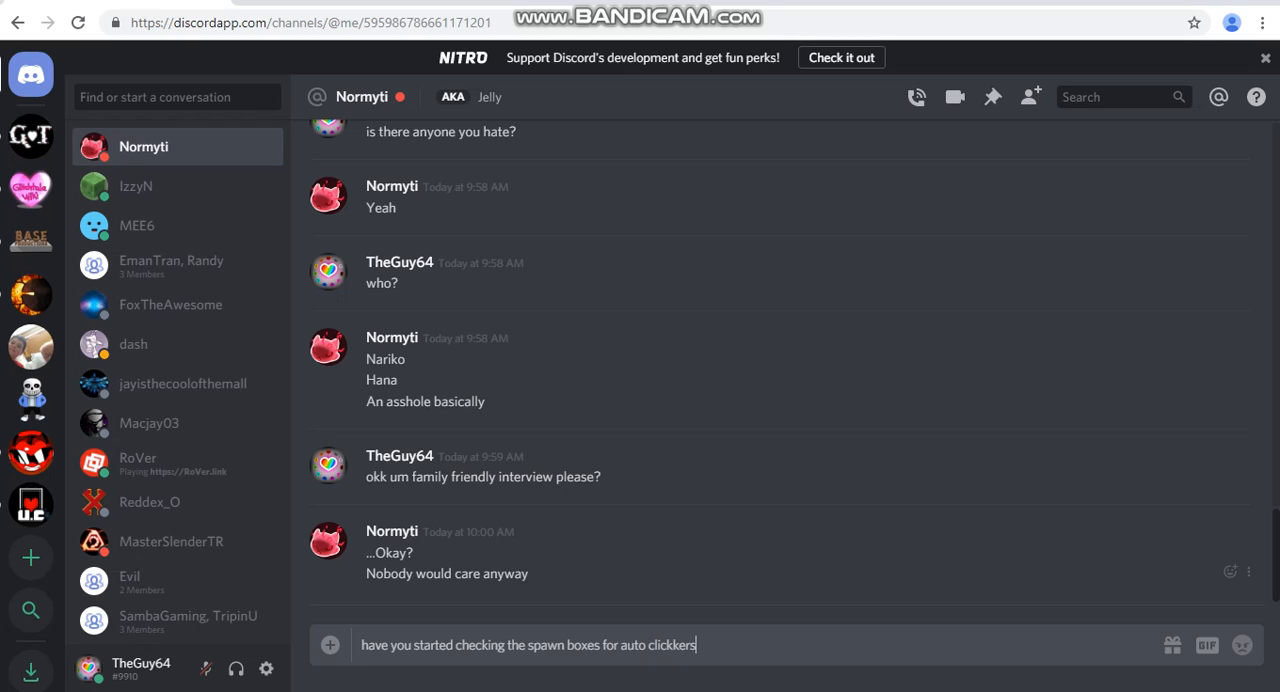
pyautogui.press('enter')
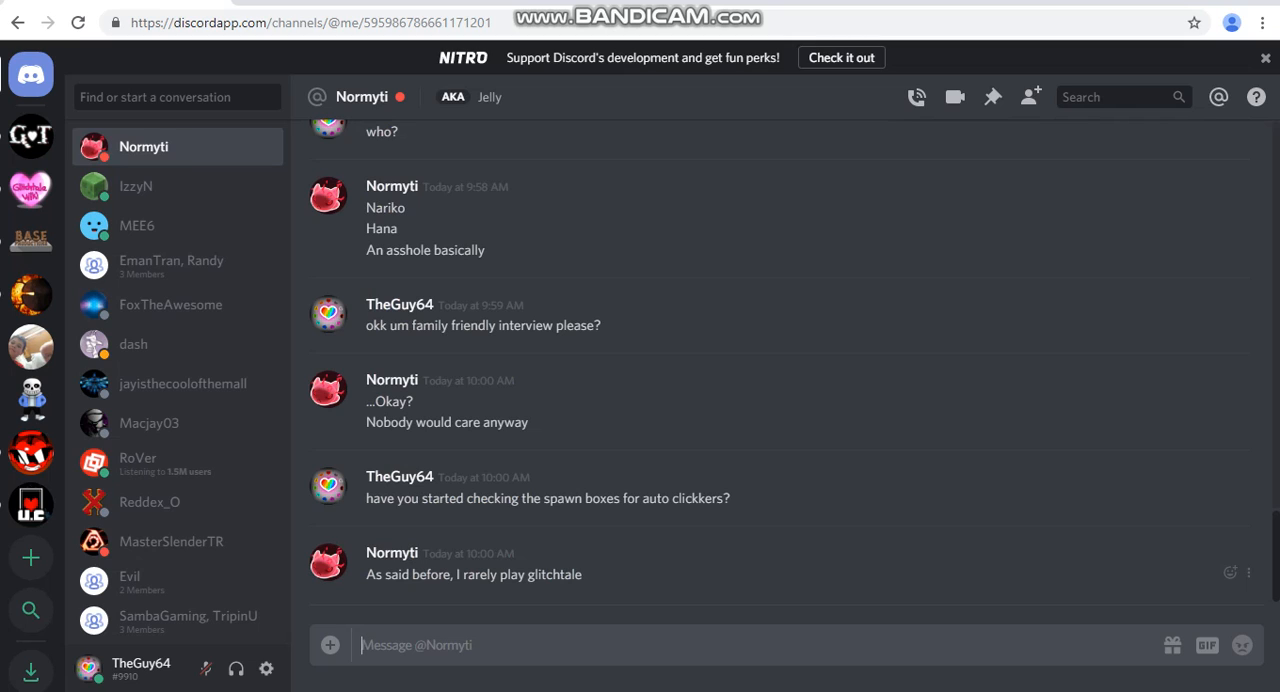
pyautogui.write('oh')
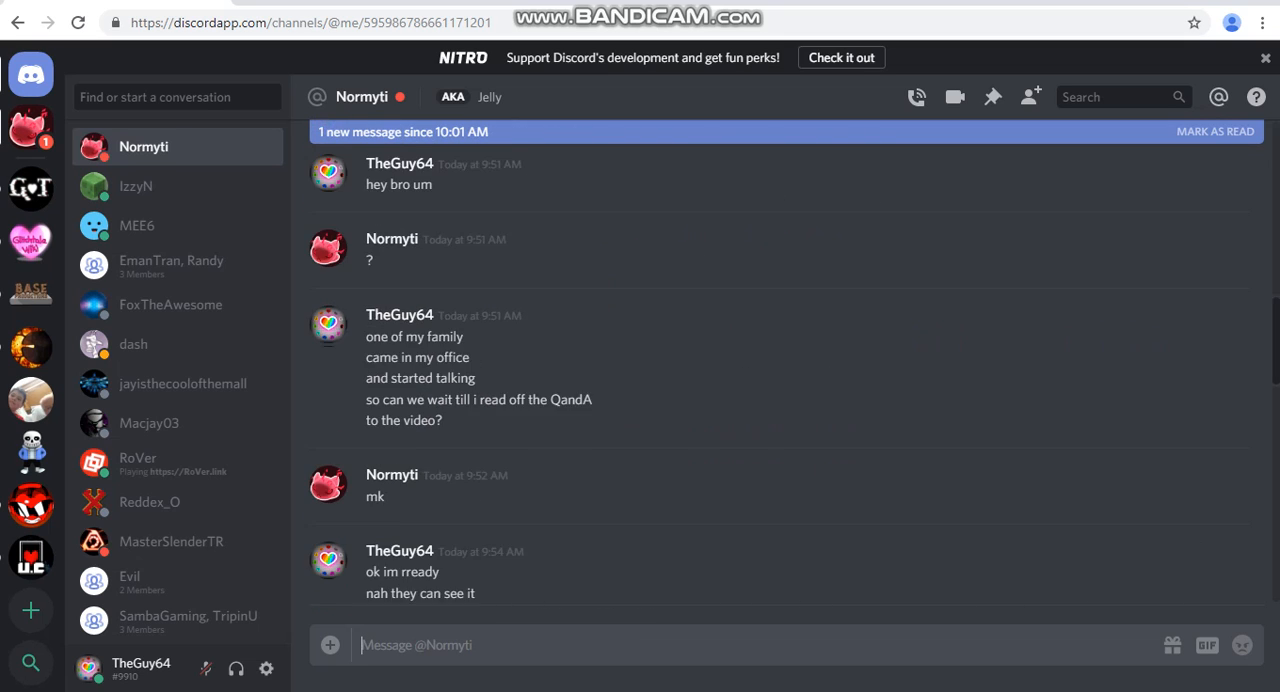
pyautogui.scroll(-3)
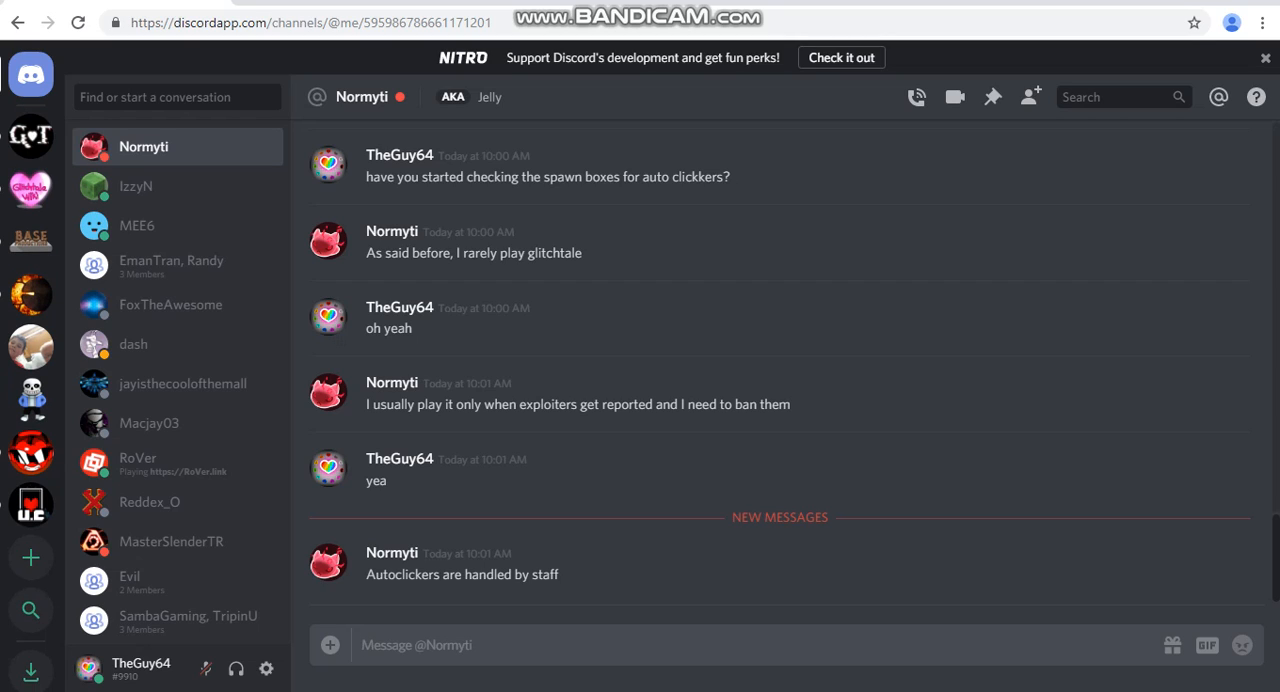
pyautogui.click(416, 644)
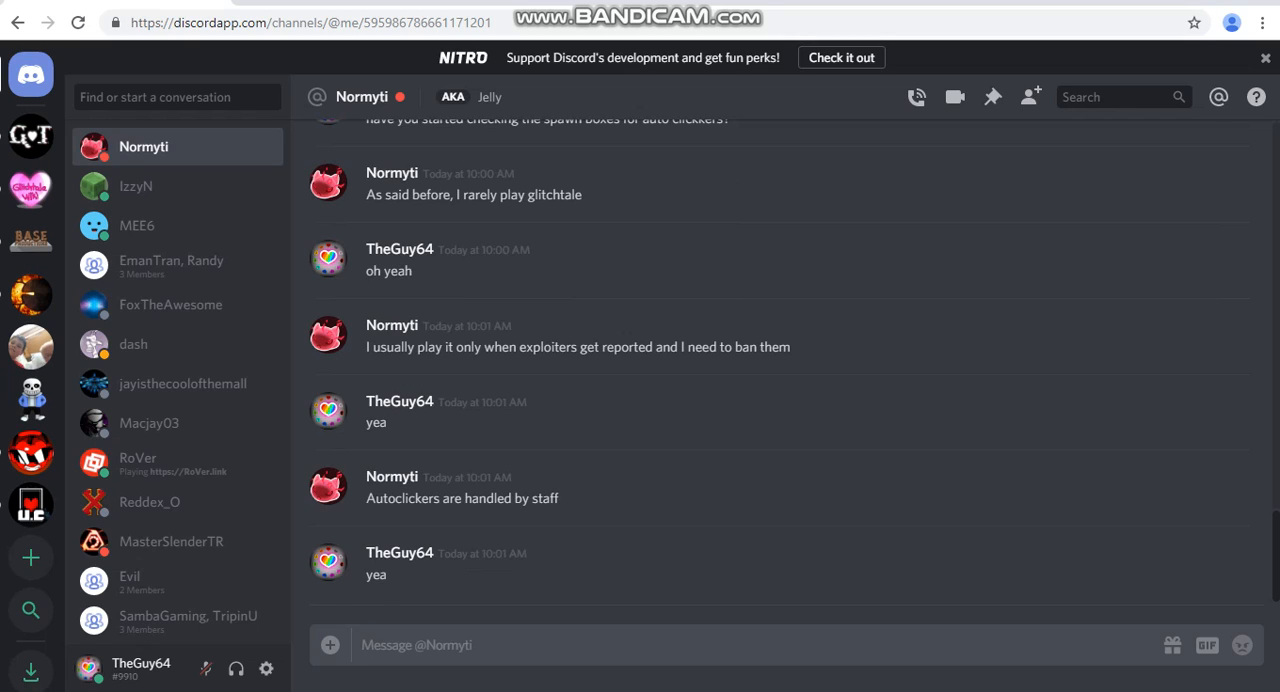
pyautogui.write('s')
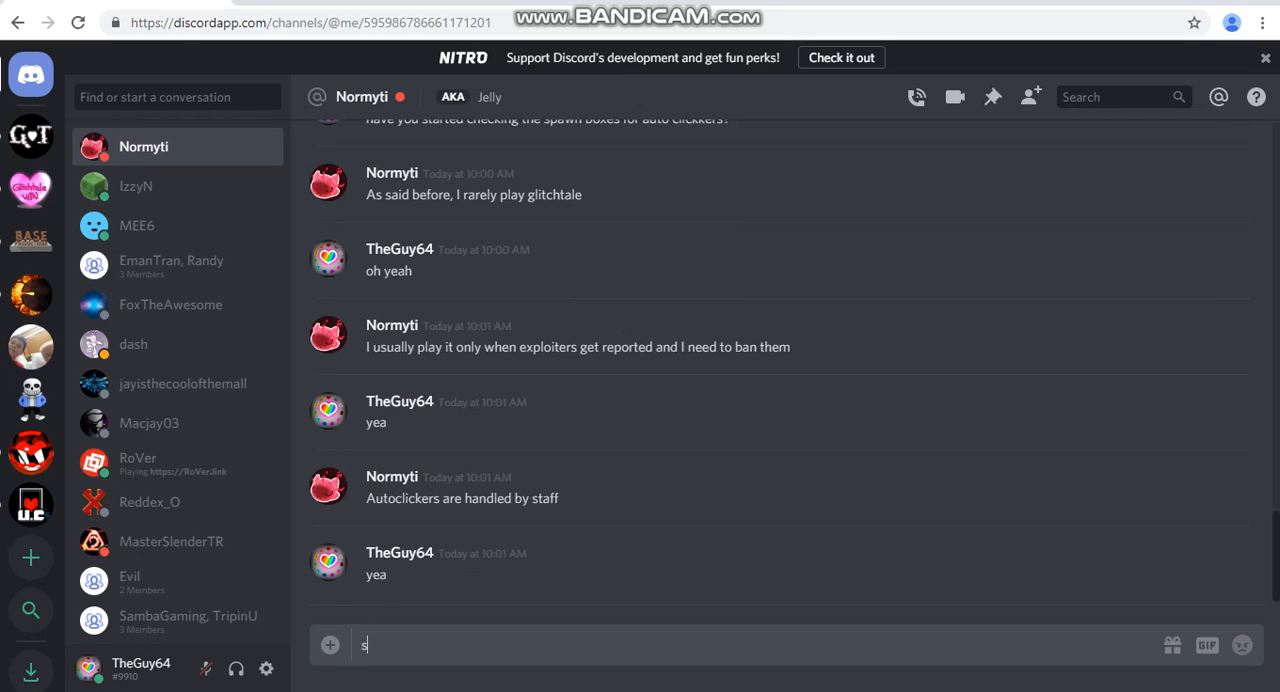
pyautogui.write('so thank you for the')
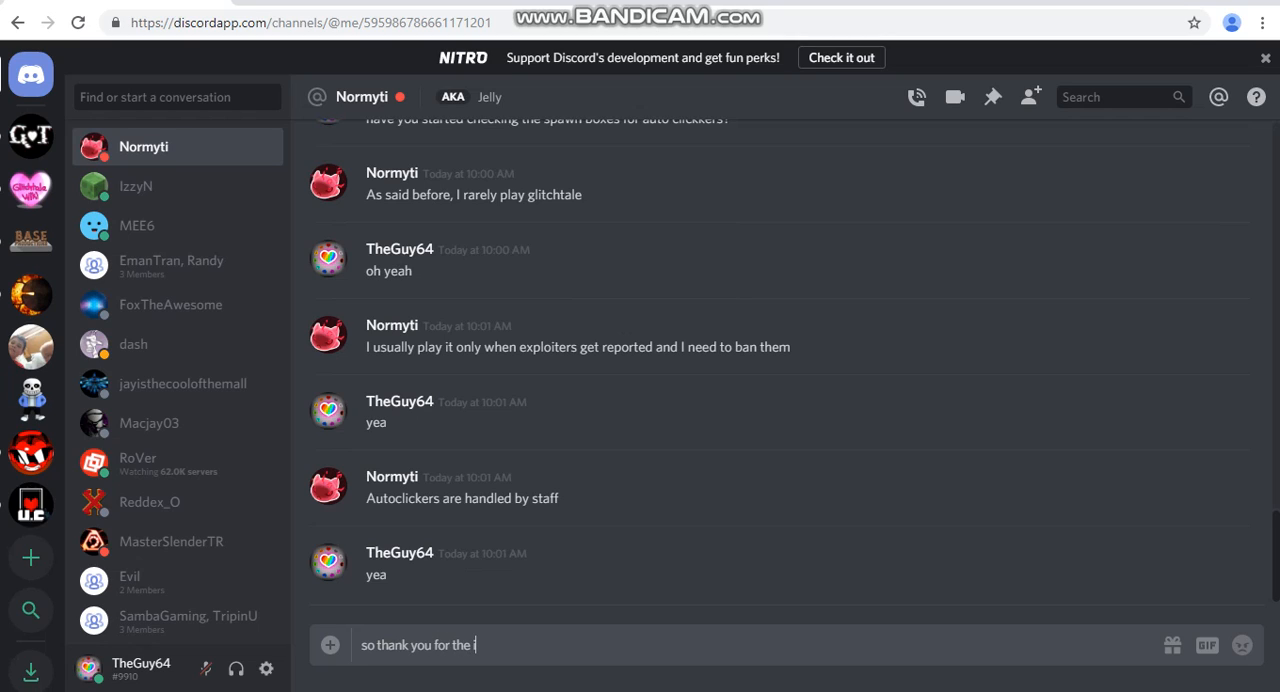
pyautogui.write('nterview')
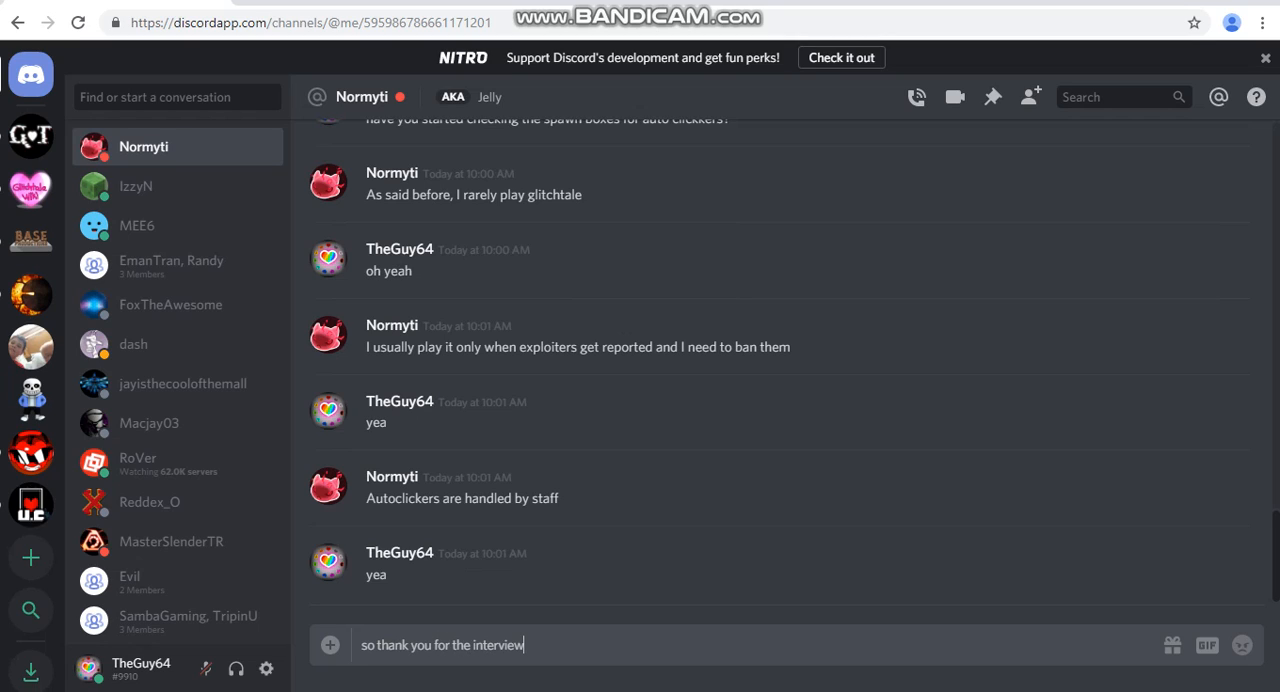
pyautogui.write('!!!')
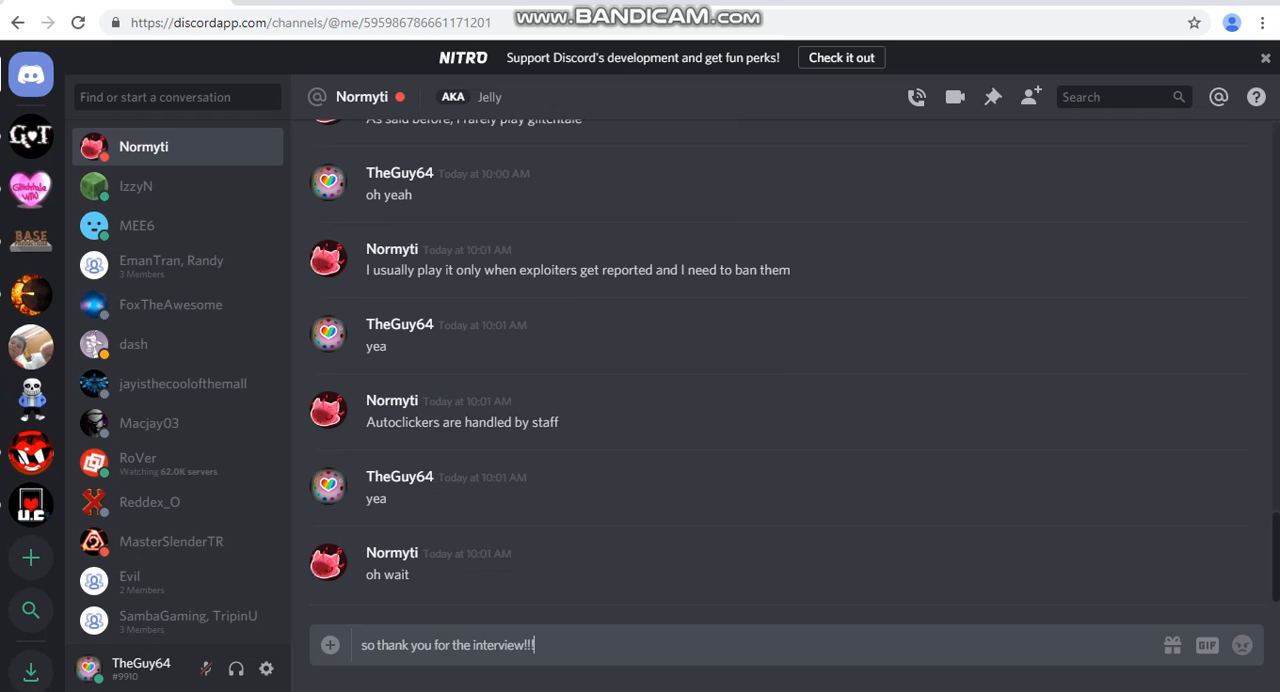
pyautogui.press('enter')
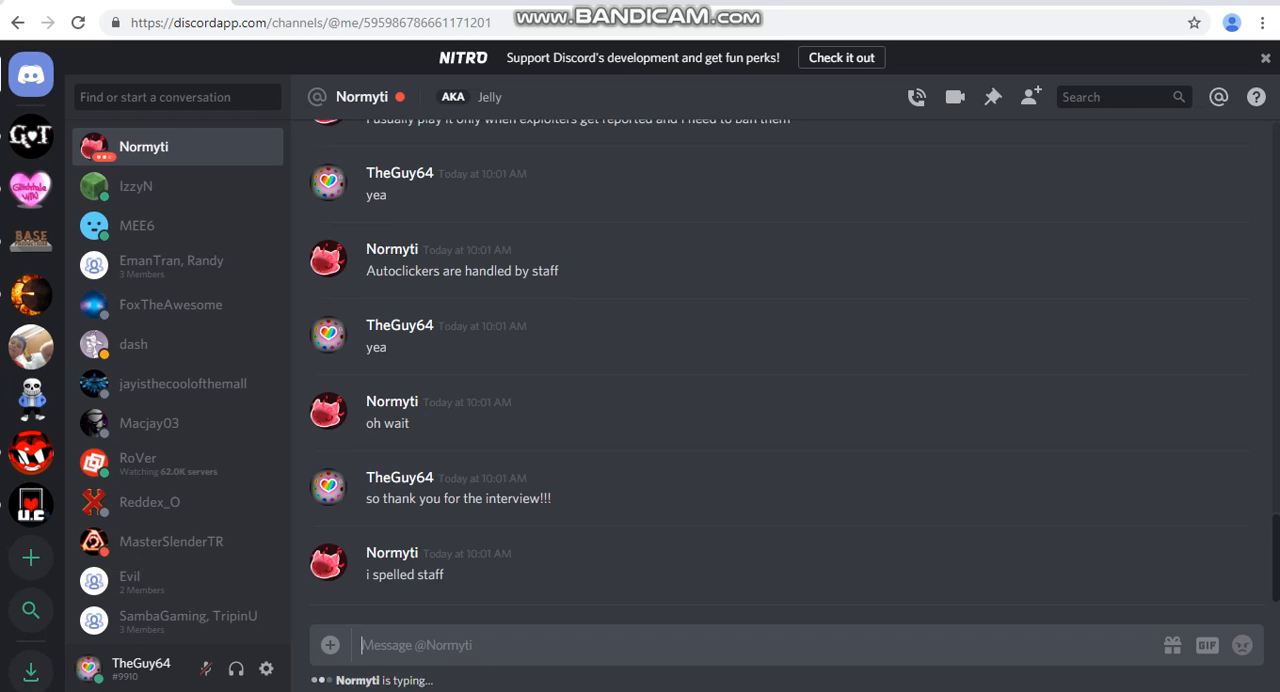
# Step: Send the acknowledgement 'ook' and begin typing 'i have'
pyautogui.write('oo')
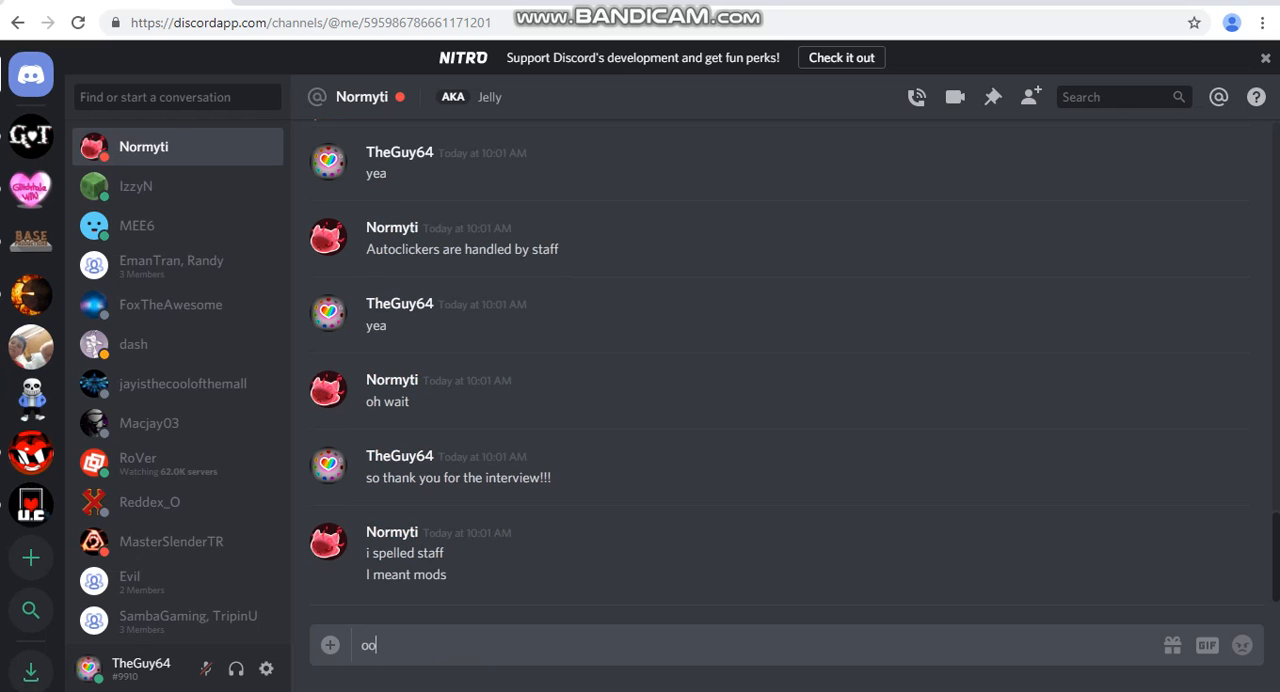
pyautogui.press('enter')
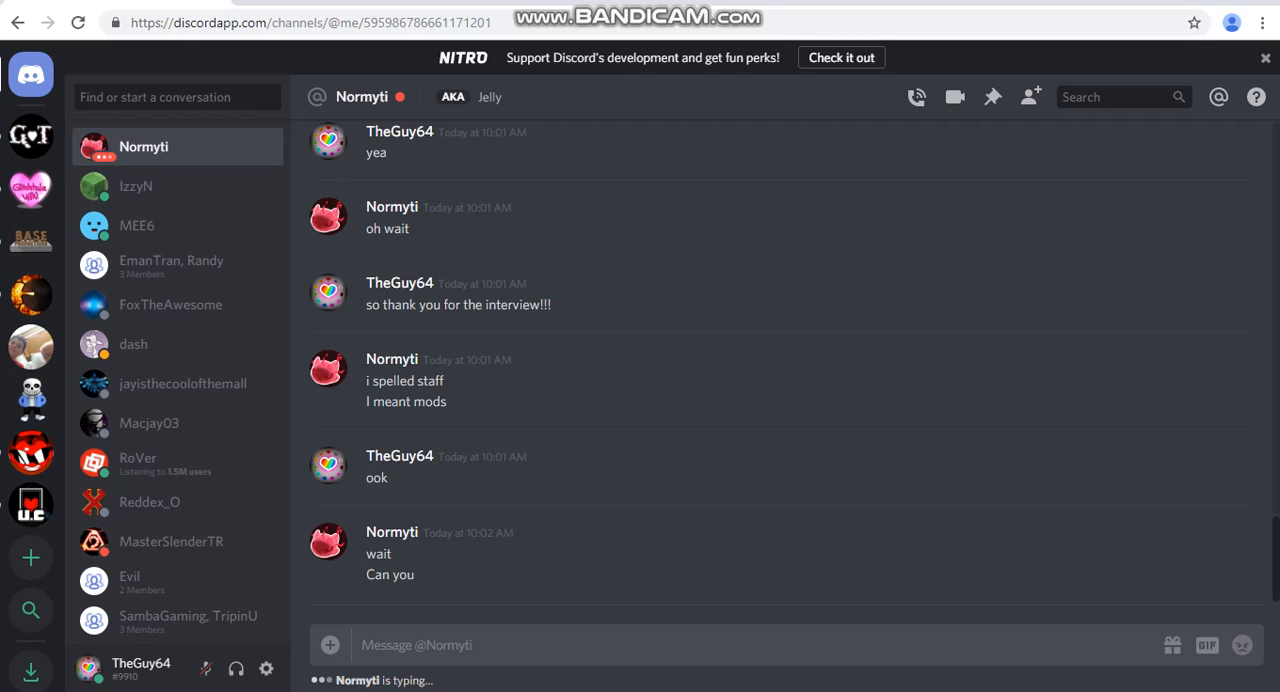
pyautogui.write('i have')
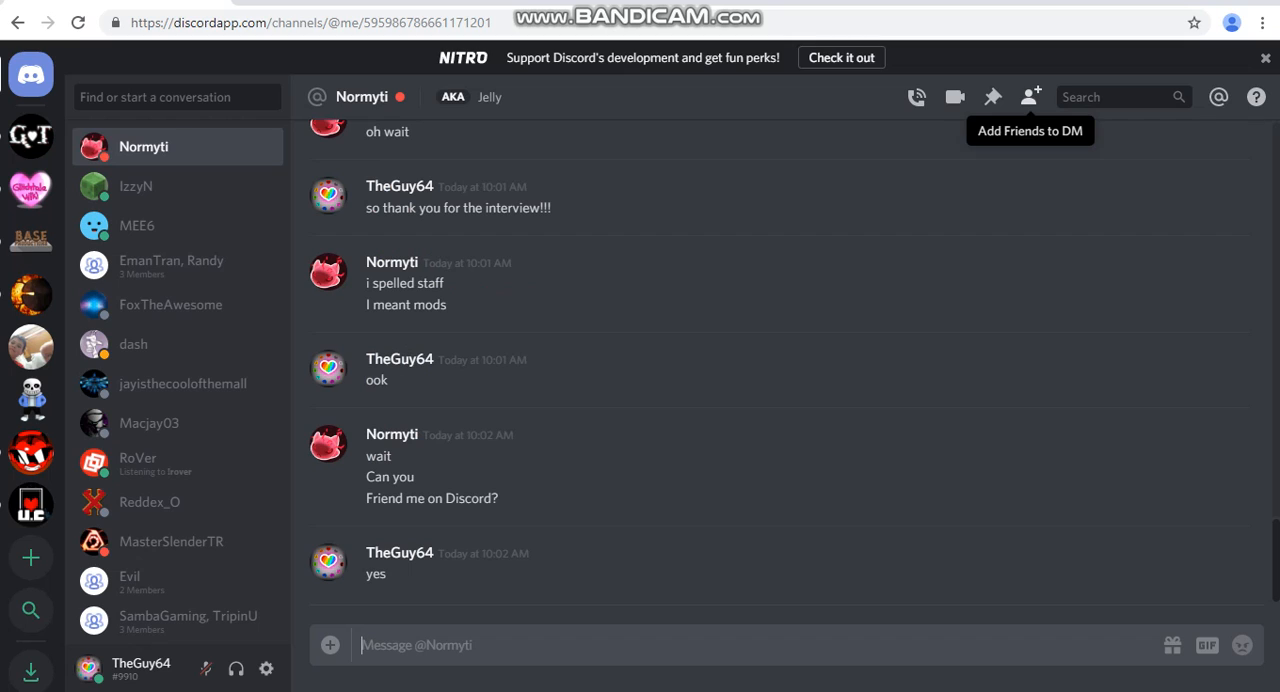
pyautogui.moveTo(700, 400)
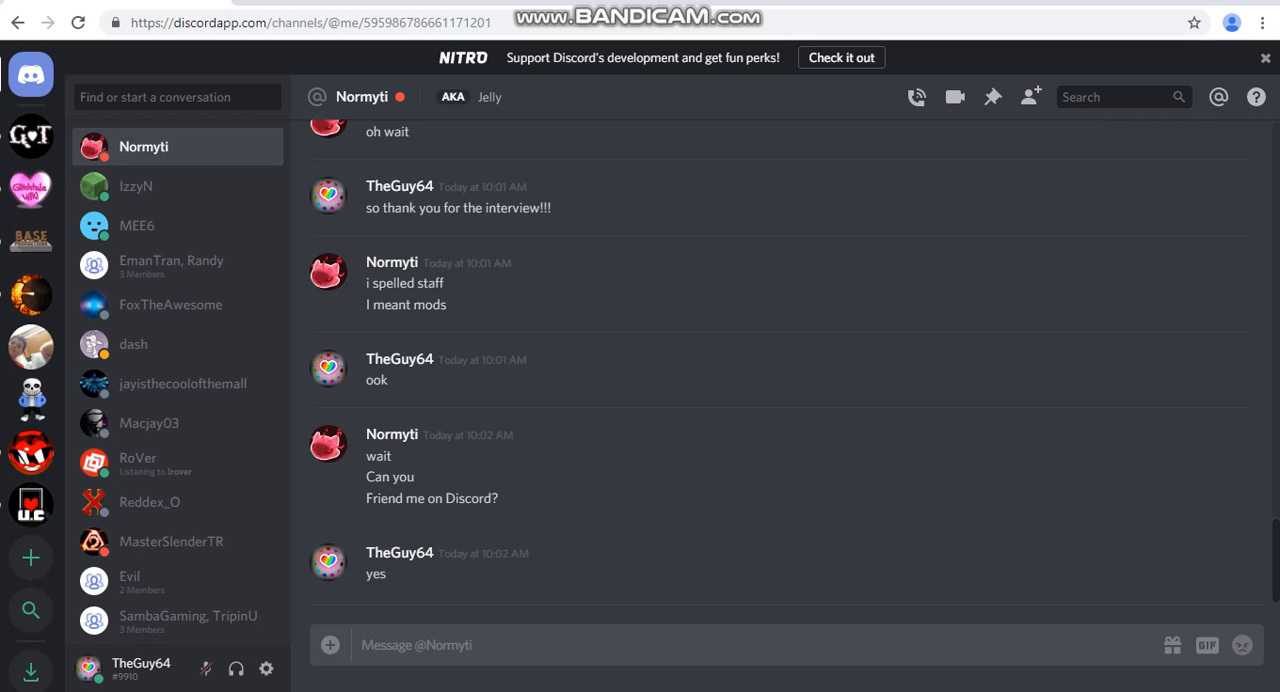